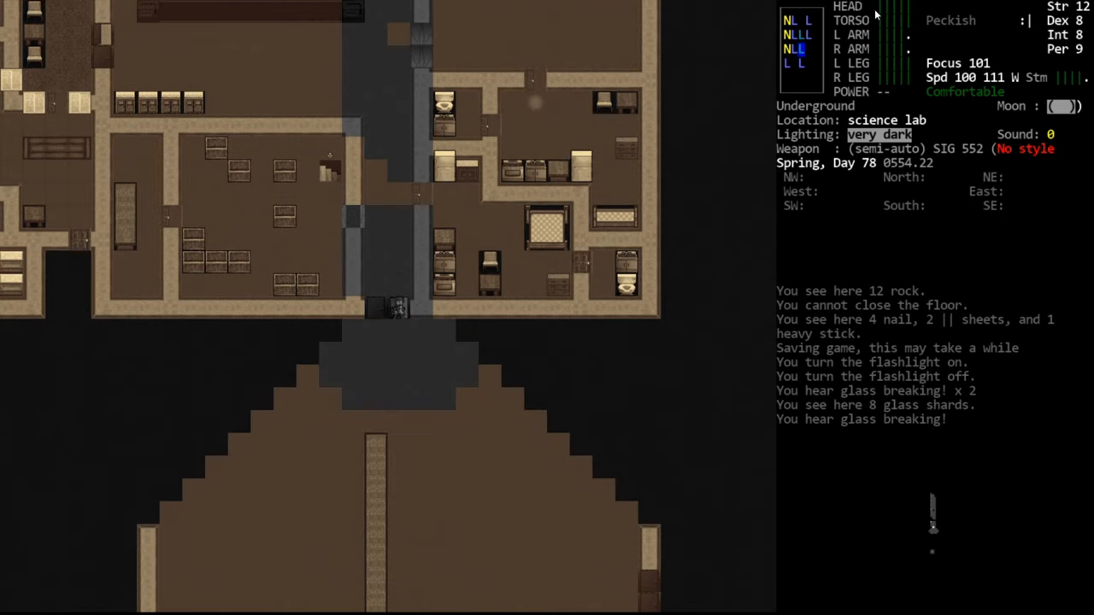
- Check the carried items in the inventory, then head south into the dark chamber
key("i")
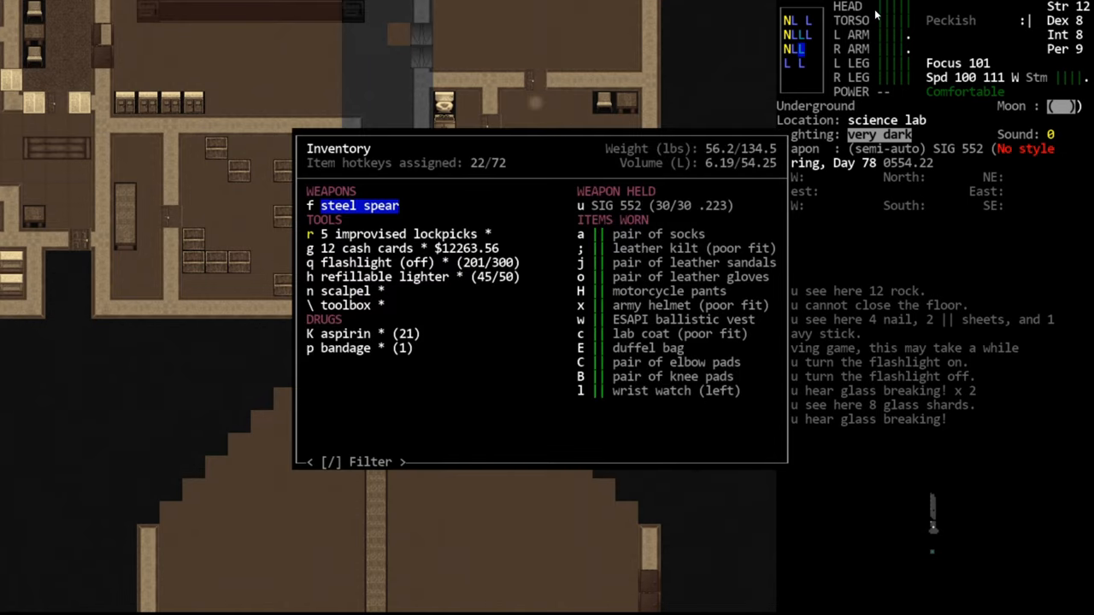
key("Escape")
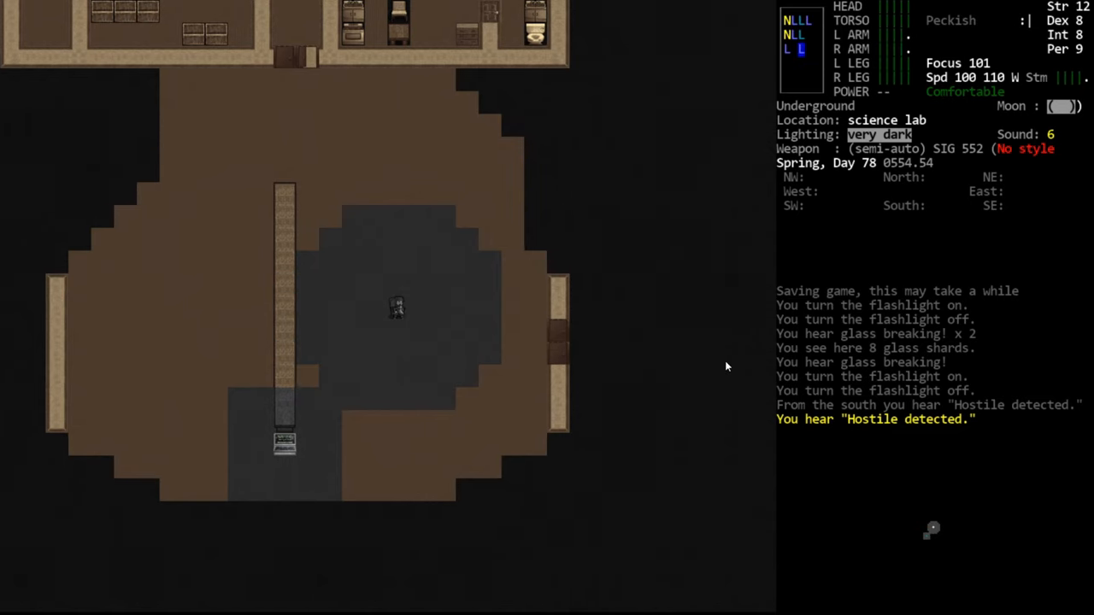
- Aim the SIG 552 at the chamber's east wall, then cancel without firing
key("f")
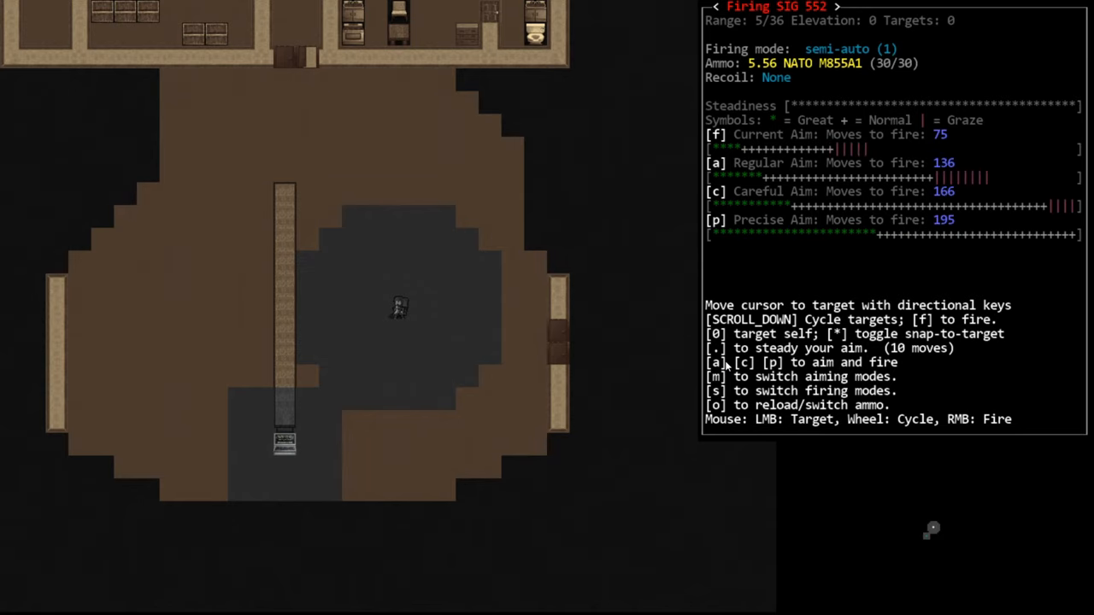
key("Escape")
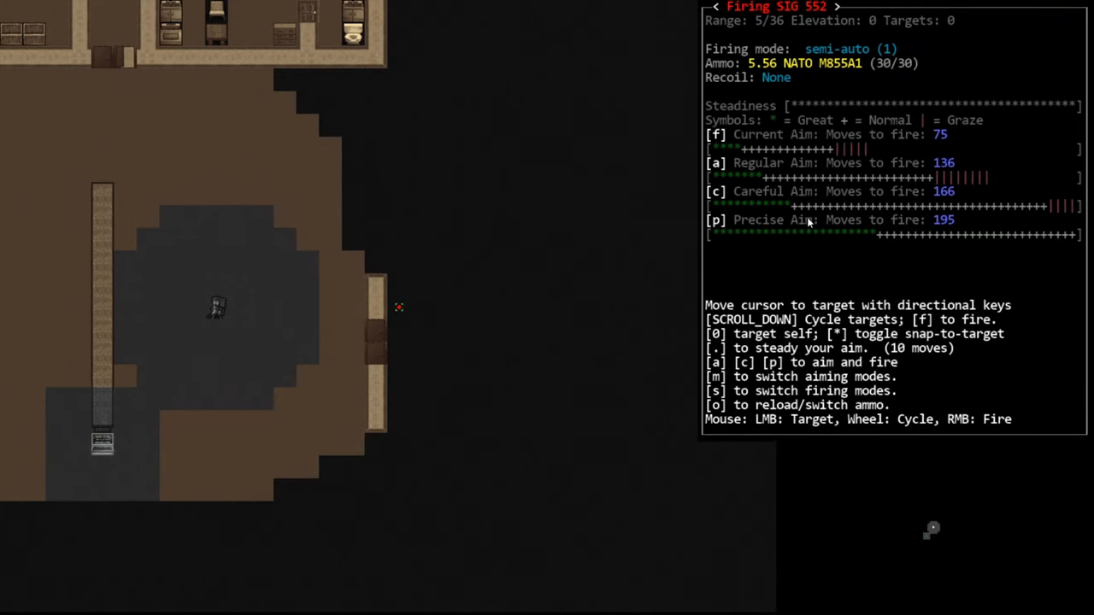
key("escape")
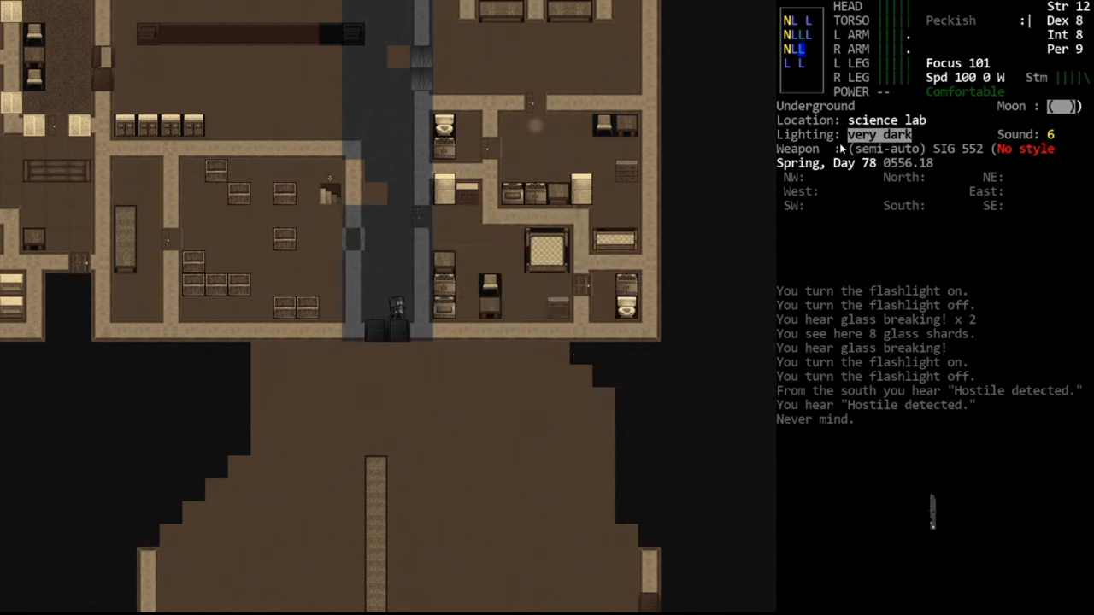
- Walk through the lab corridors into the bright hall lined with conveyor belts
key("@")
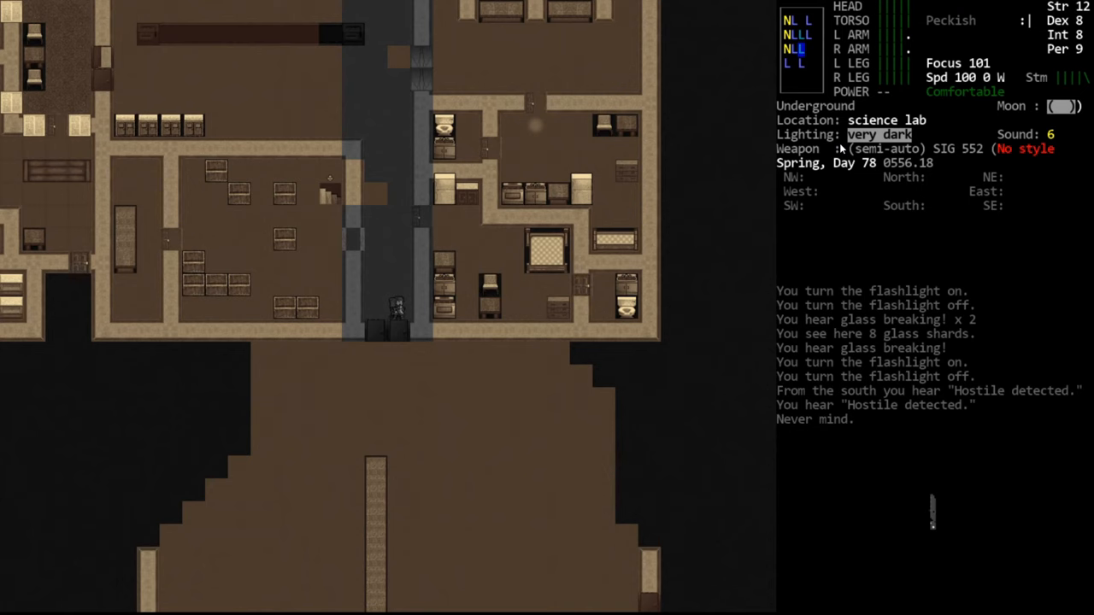
key("m")
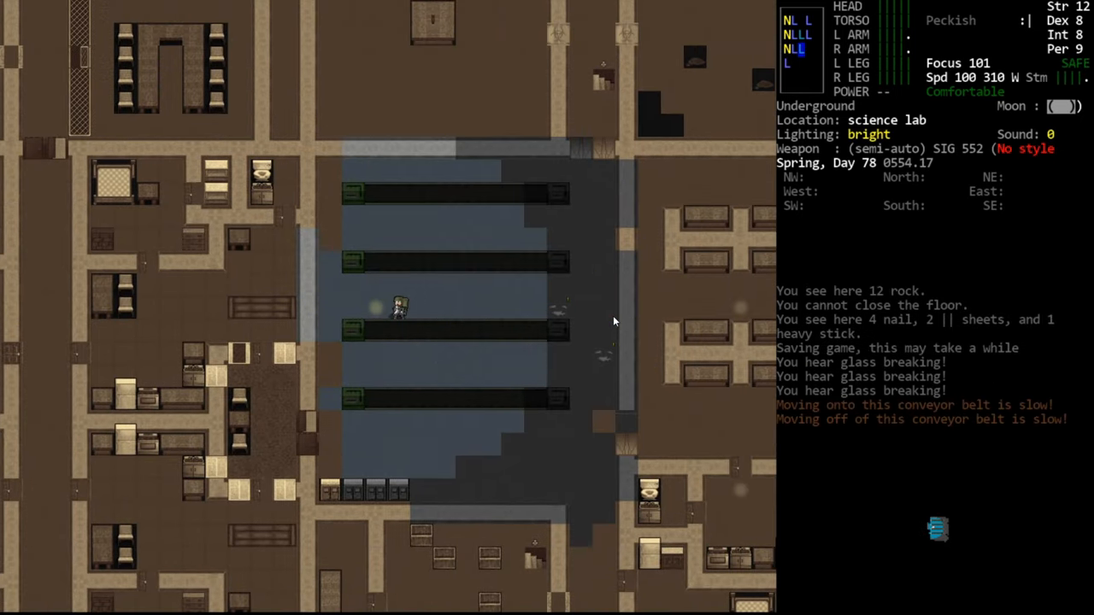
- Look over nearby tiles, reading the concrete floor's lighting and movement cost
key("c")
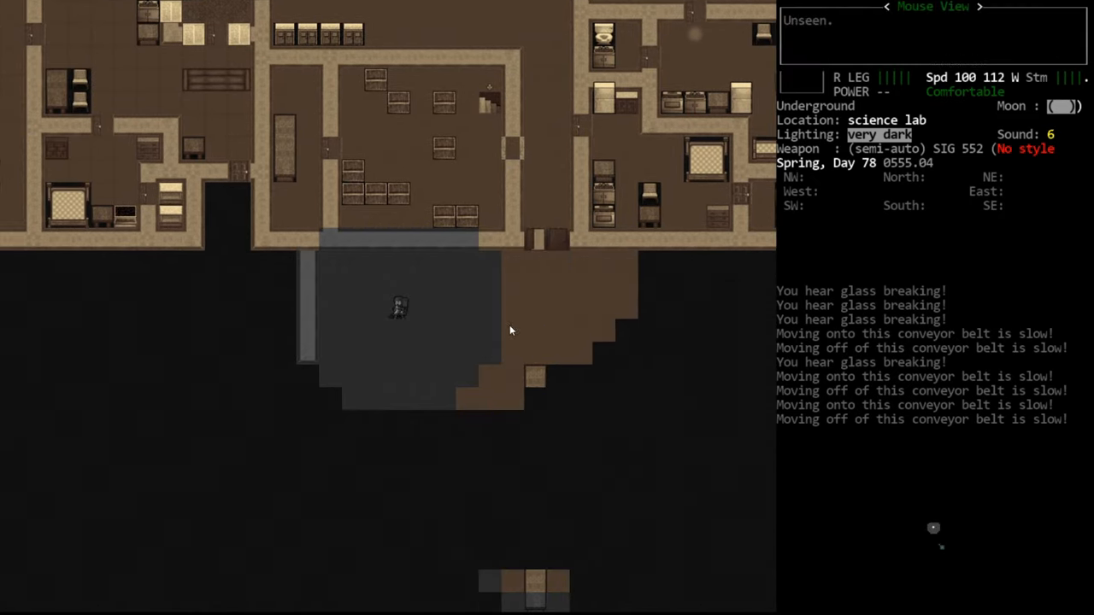
mouse_move(464, 316)
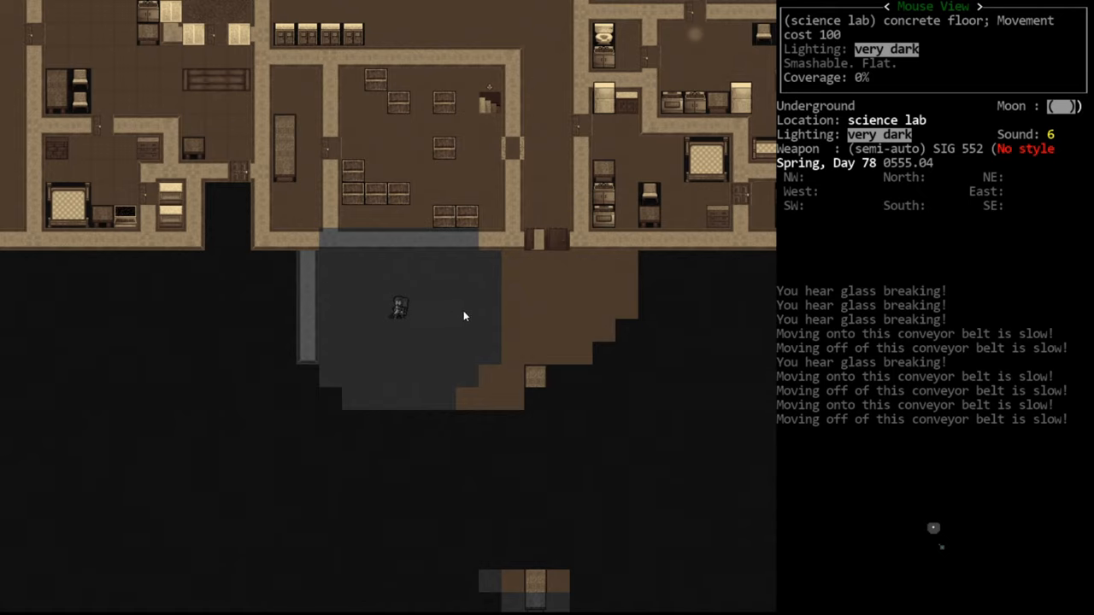
mouse_move(491, 323)
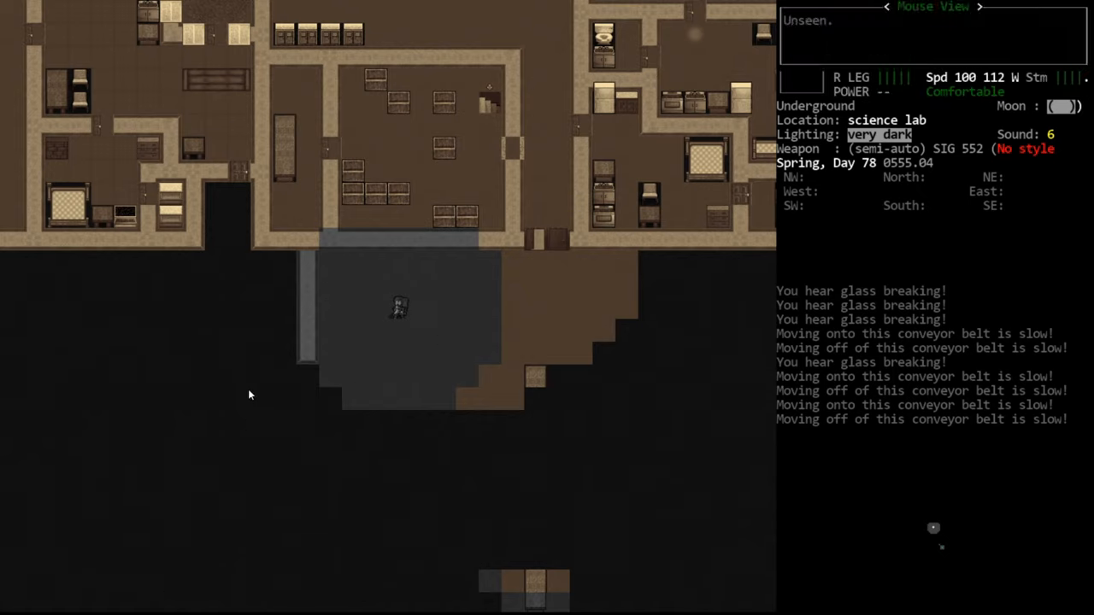
- Return to the main map view, now wielding the Remington 1100 near two M249 turrets
key("f")
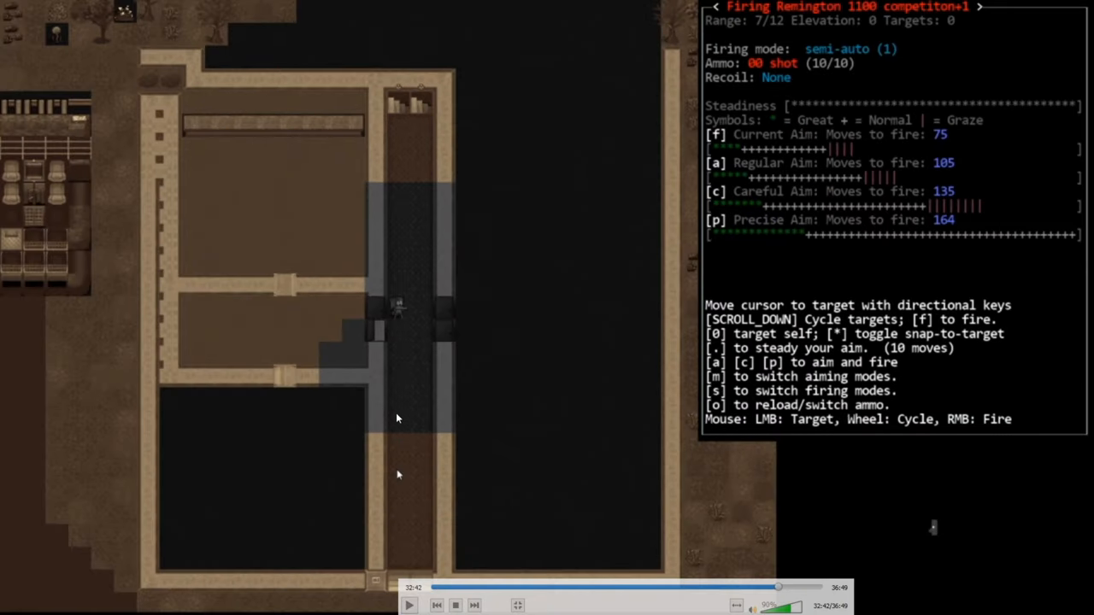
mouse_move(414, 342)
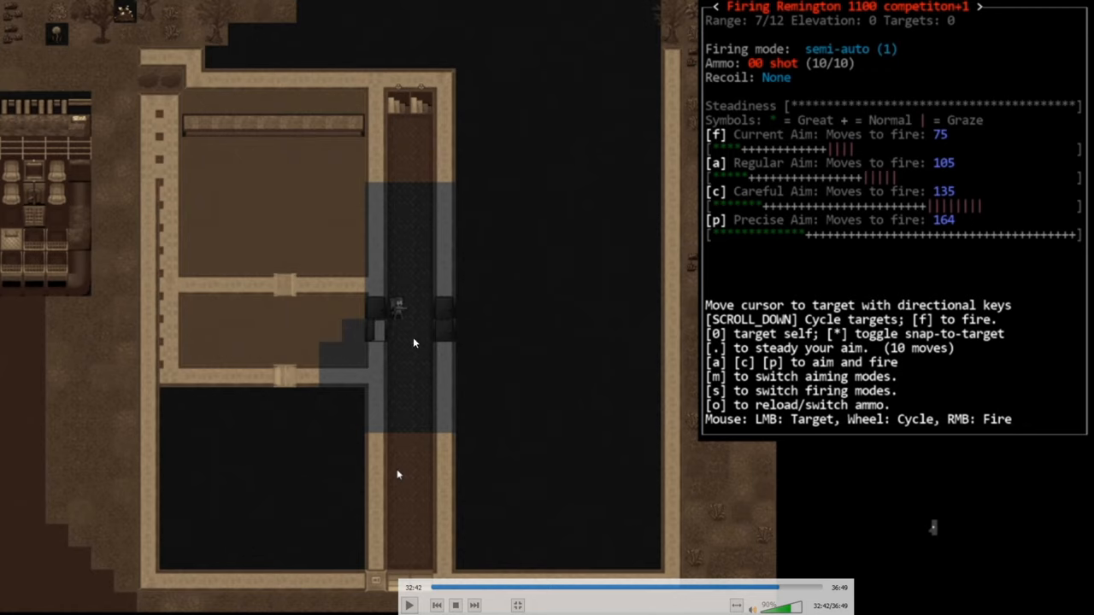
mouse_move(457, 506)
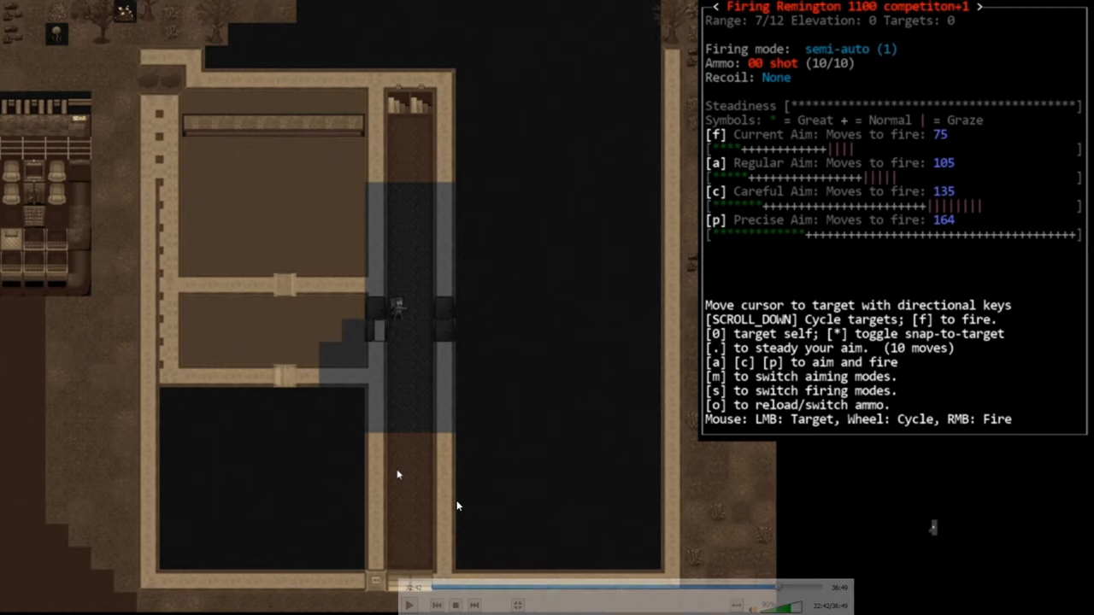
left_click(409, 605)
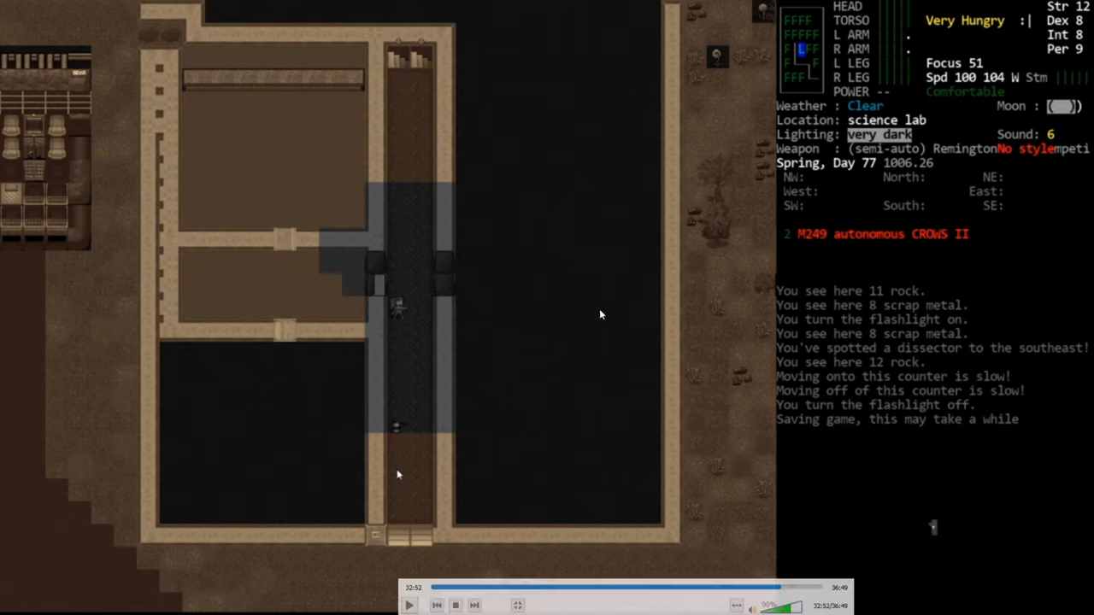
mouse_move(863, 128)
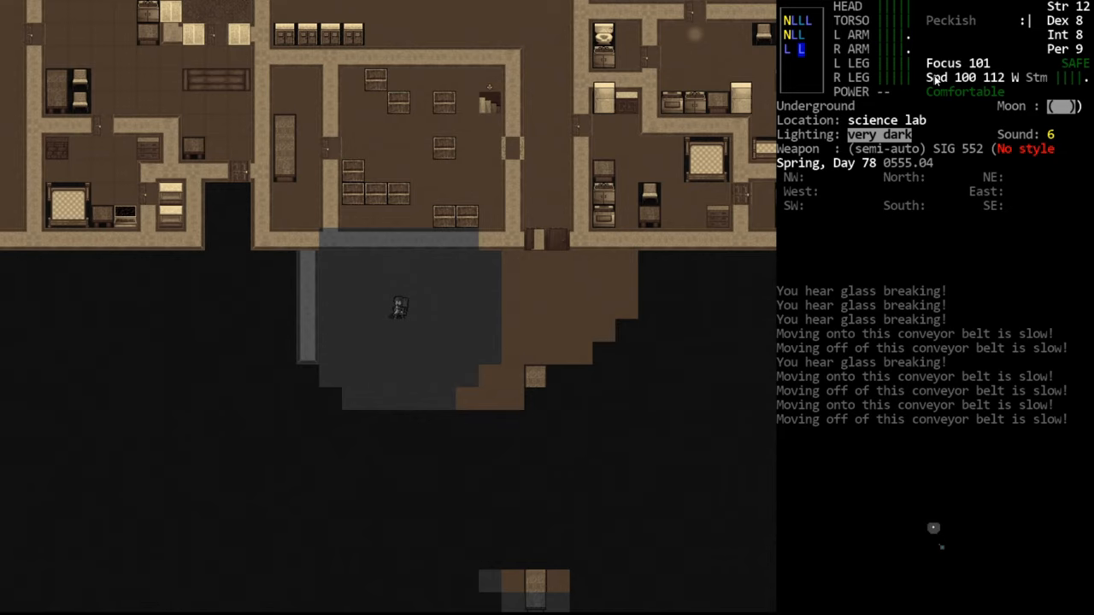
mouse_move(867, 114)
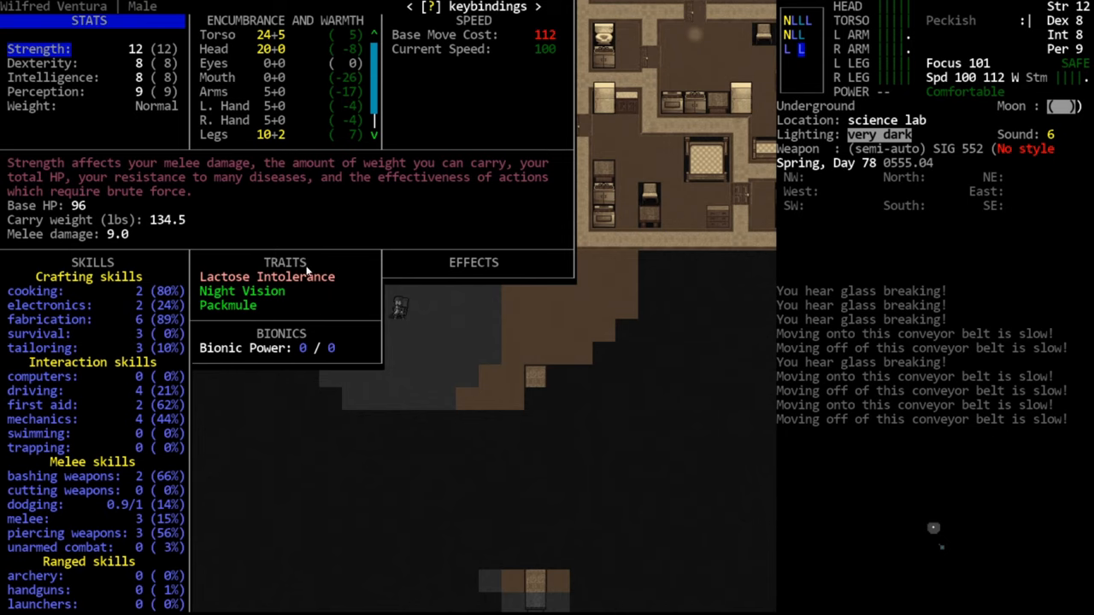
mouse_move(290, 336)
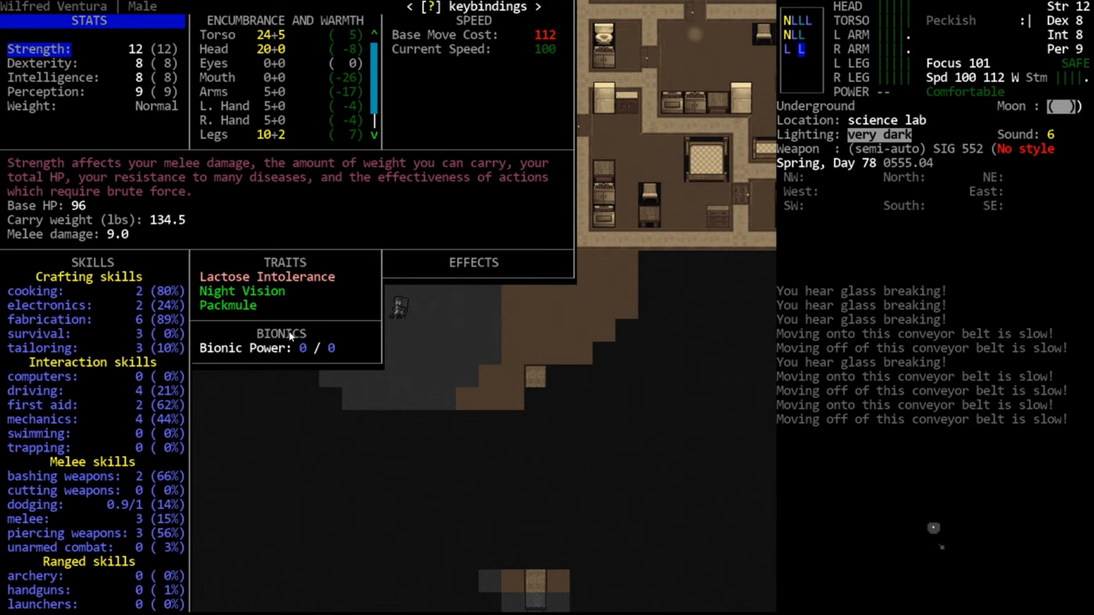
mouse_move(430, 210)
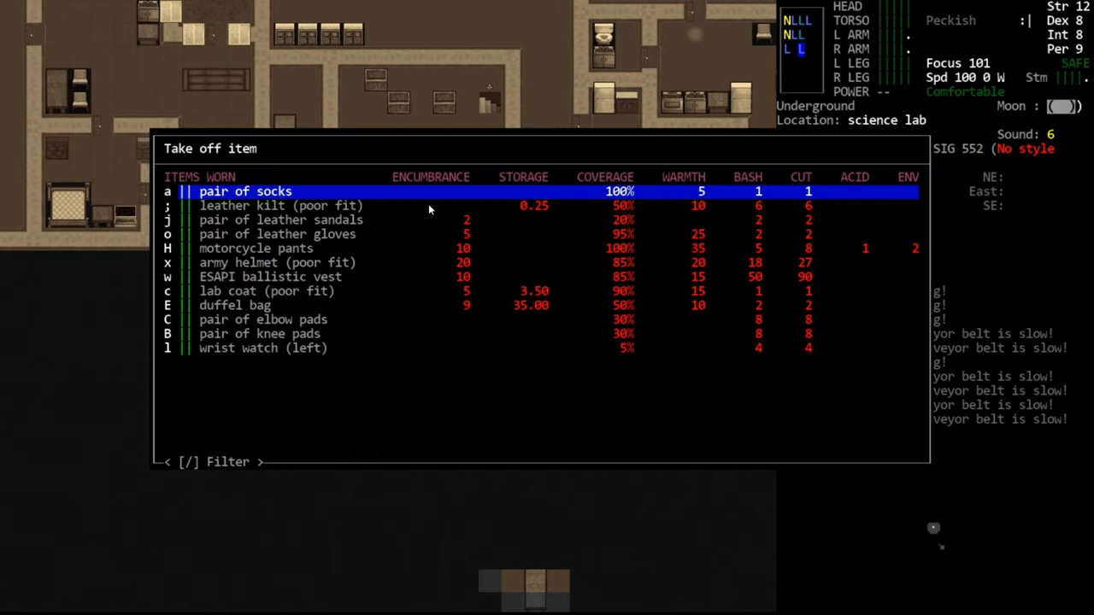
- Remove the army helmet and browse the worn items list for another item
key("x")
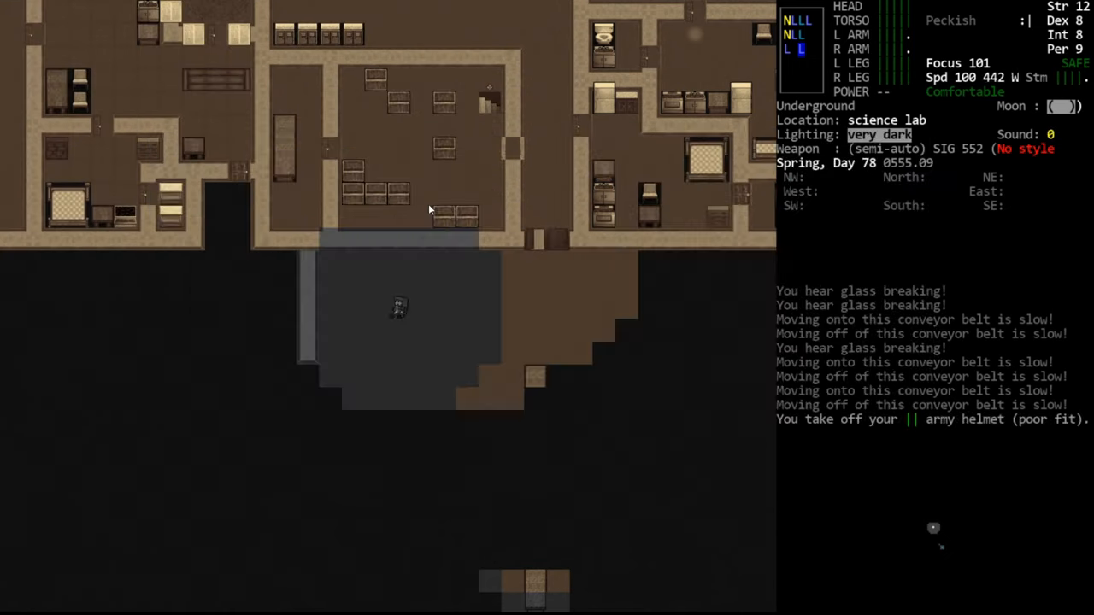
key("T")
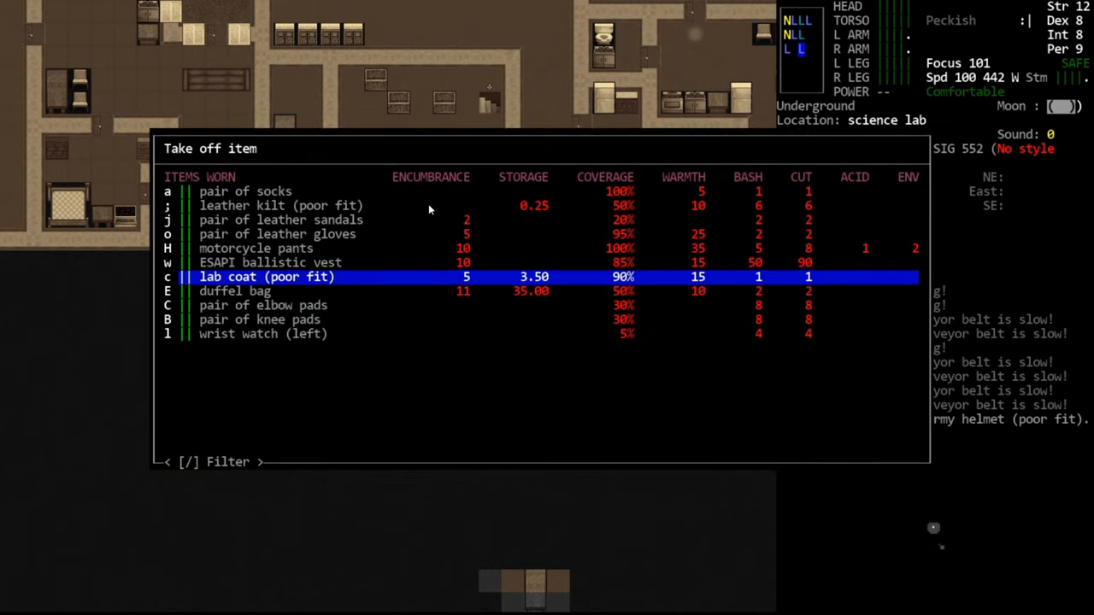
key("up")
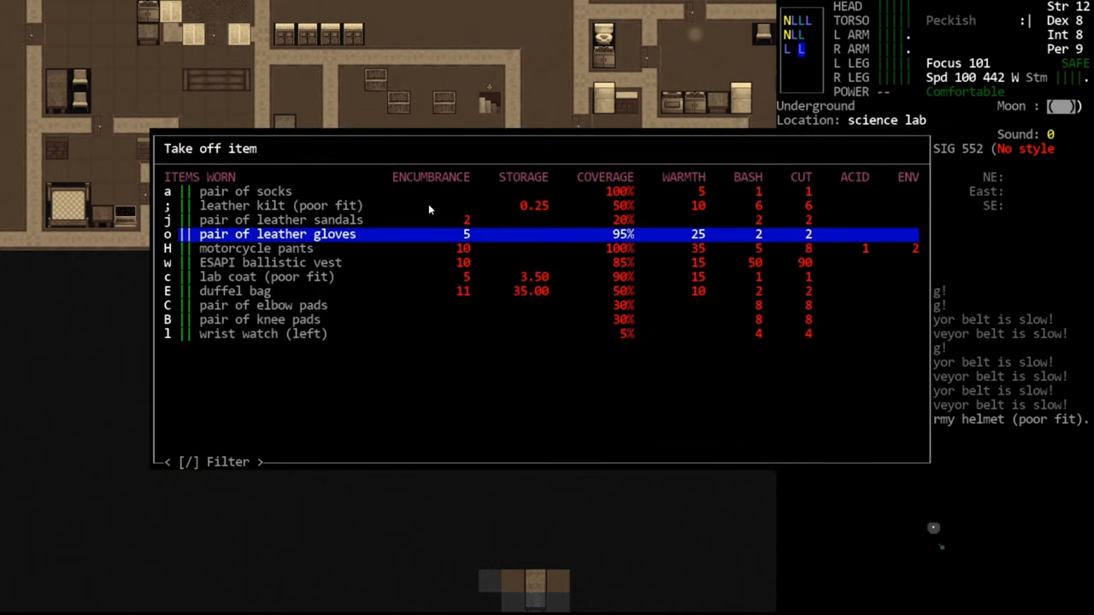
key("Down")
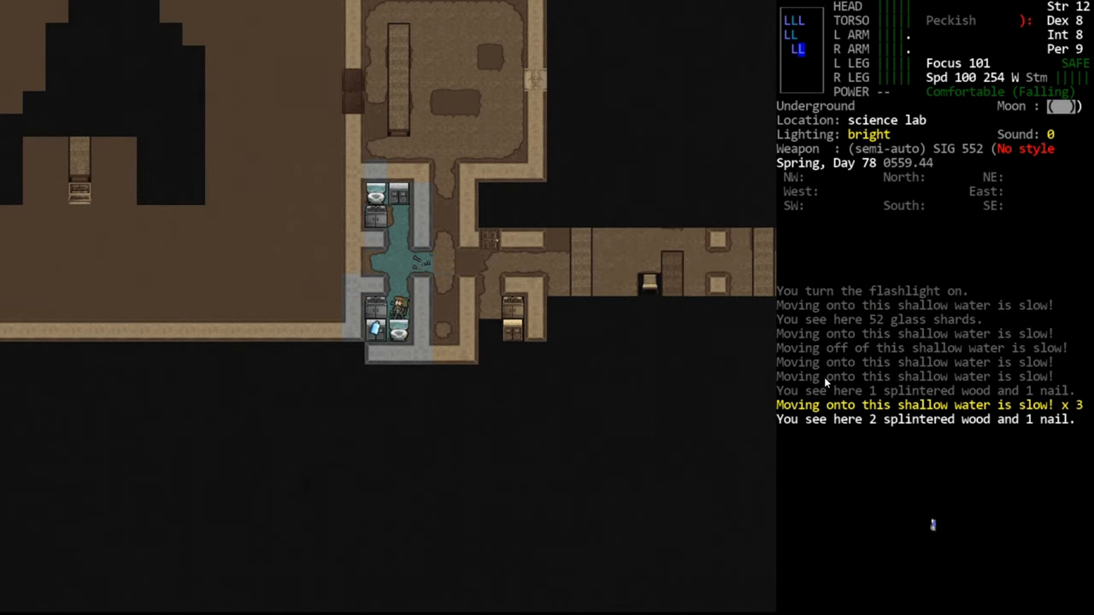
- Walk onward through the lab and bring up the usable tools and medicines list
key("down")
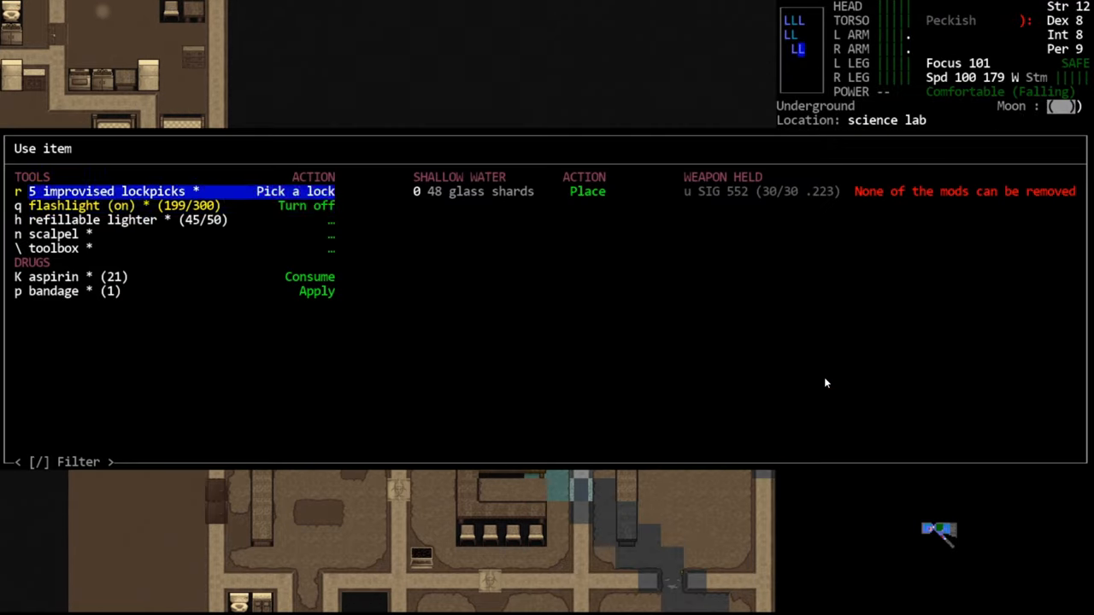
- Dismiss the Use item list and examine the counter for craft, recraft and get-items options
key("Escape")
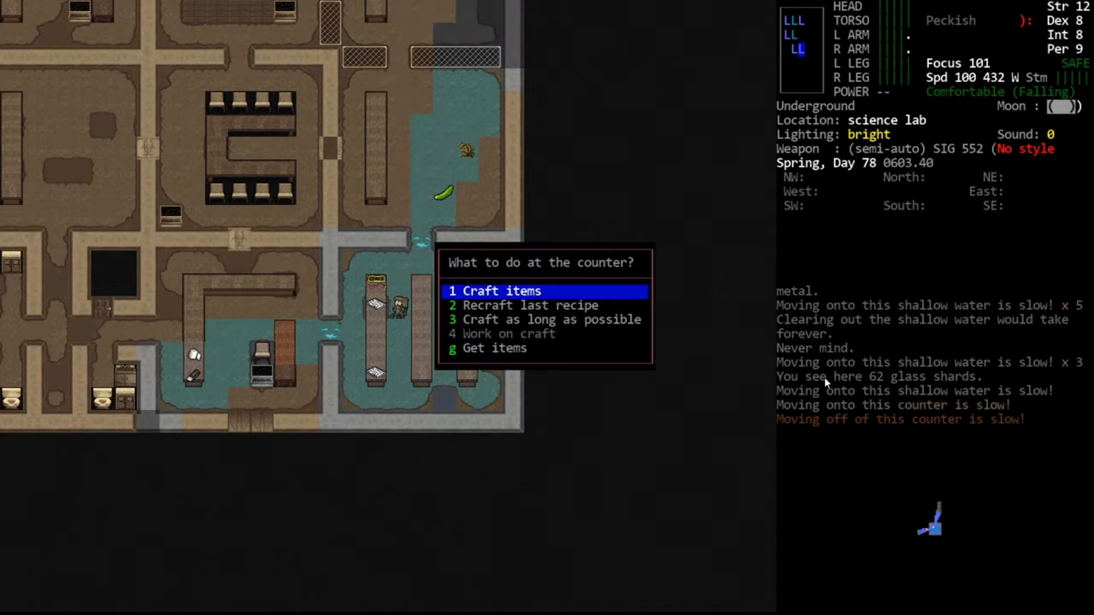
- Leave the counter menu and grab the USB drive with MediSoft
key("g")
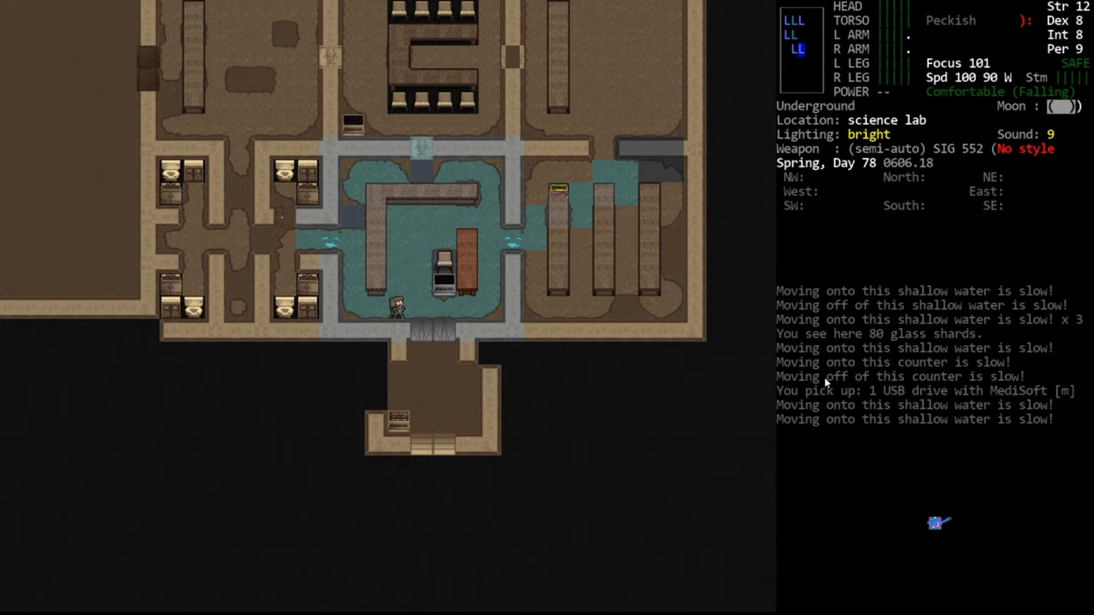
- Browse the inventory and look at the royal jelly's details
key("i")
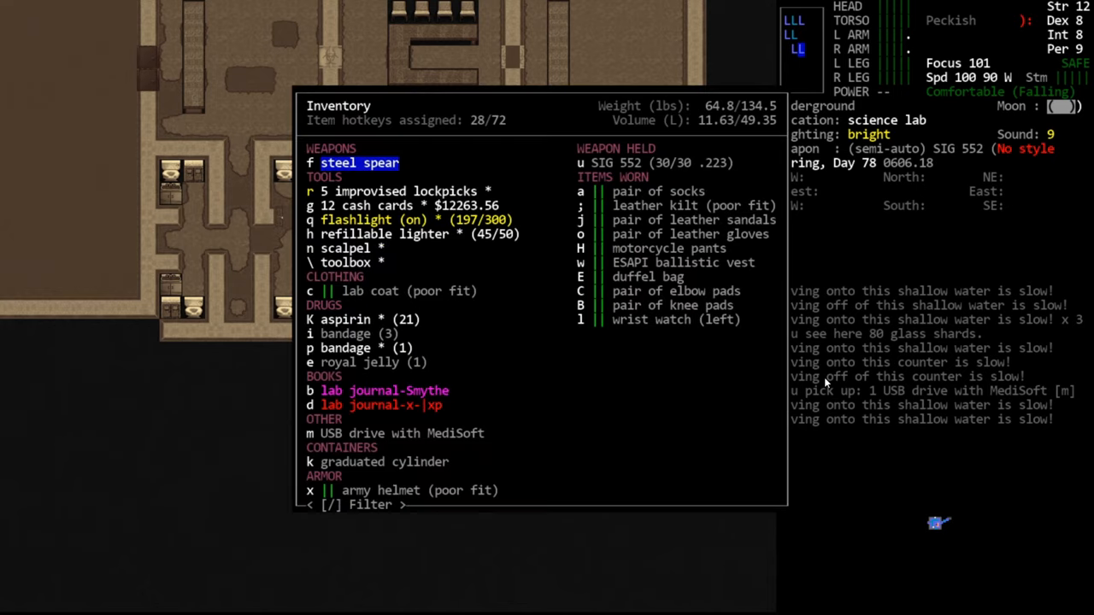
left_click(371, 361)
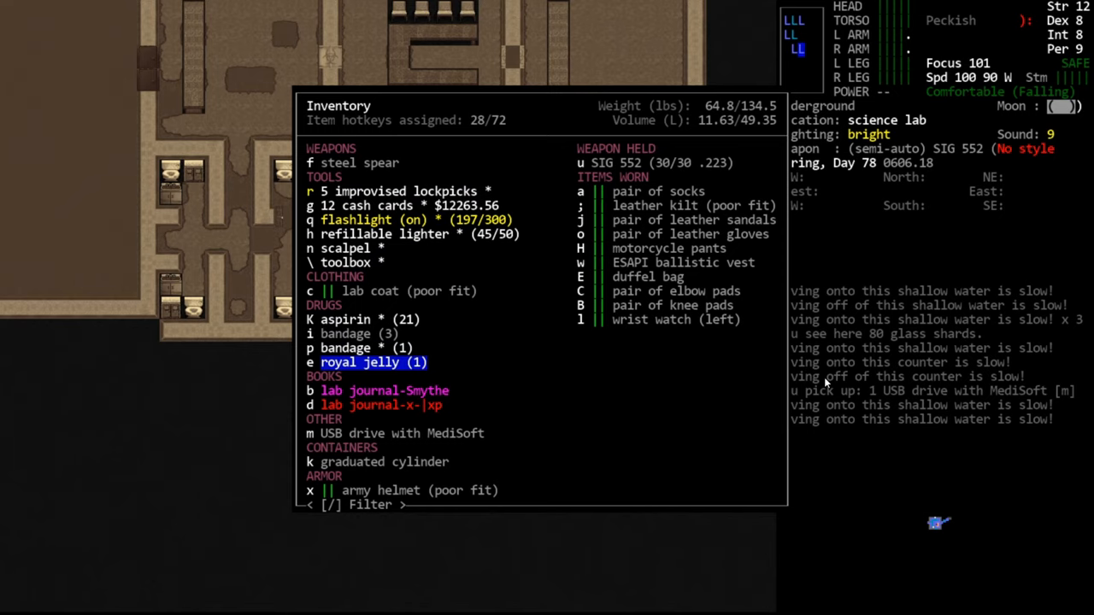
left_click(373, 361)
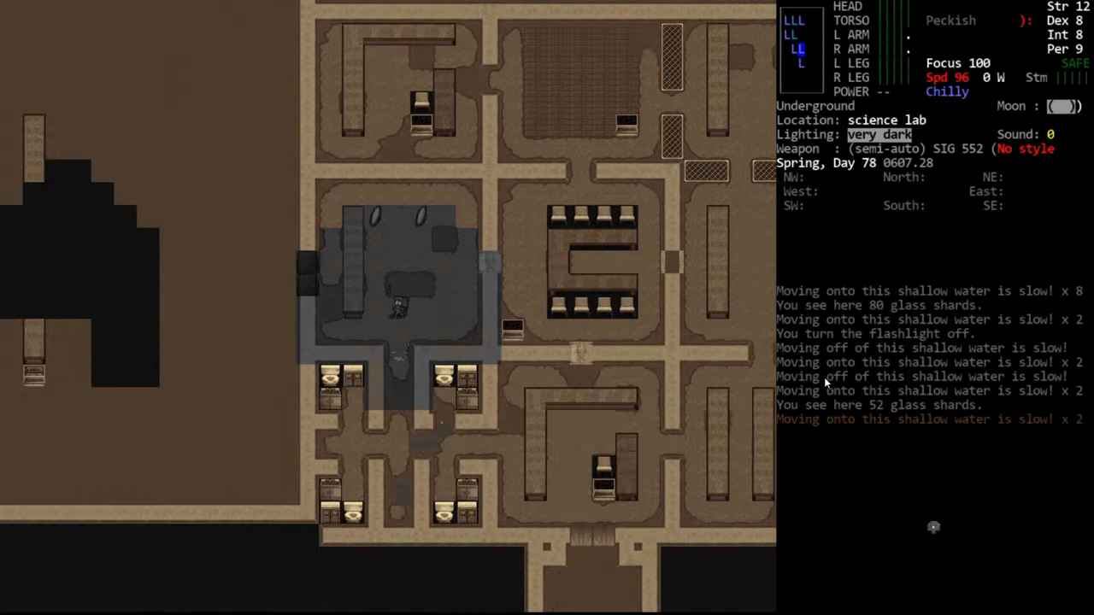
- Walk north through the dark lab rooms to a dark corridor and start looking around
key("w")
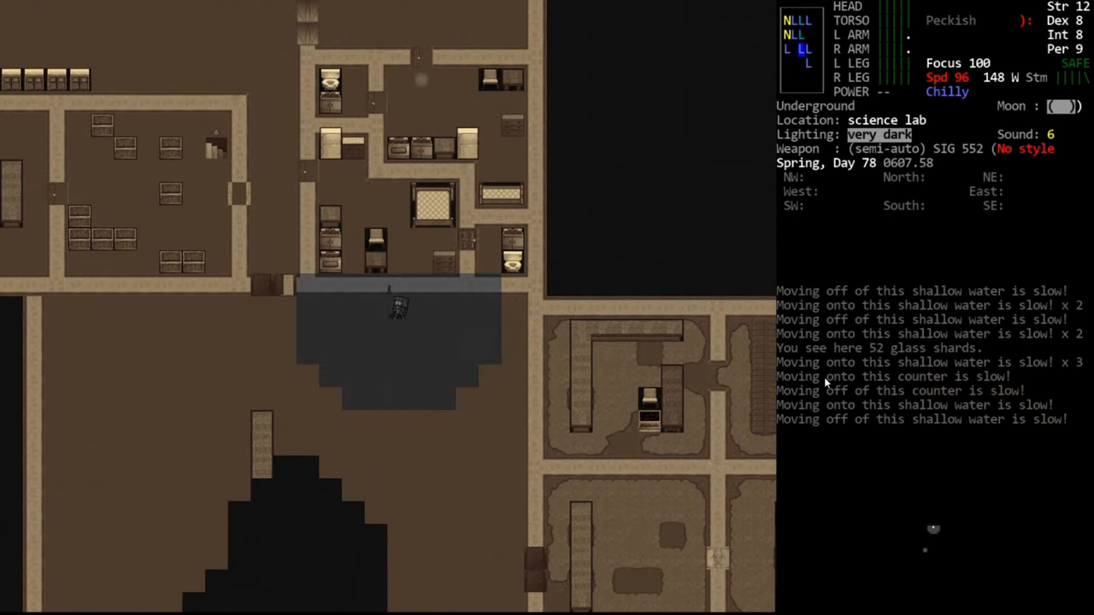
key("up")
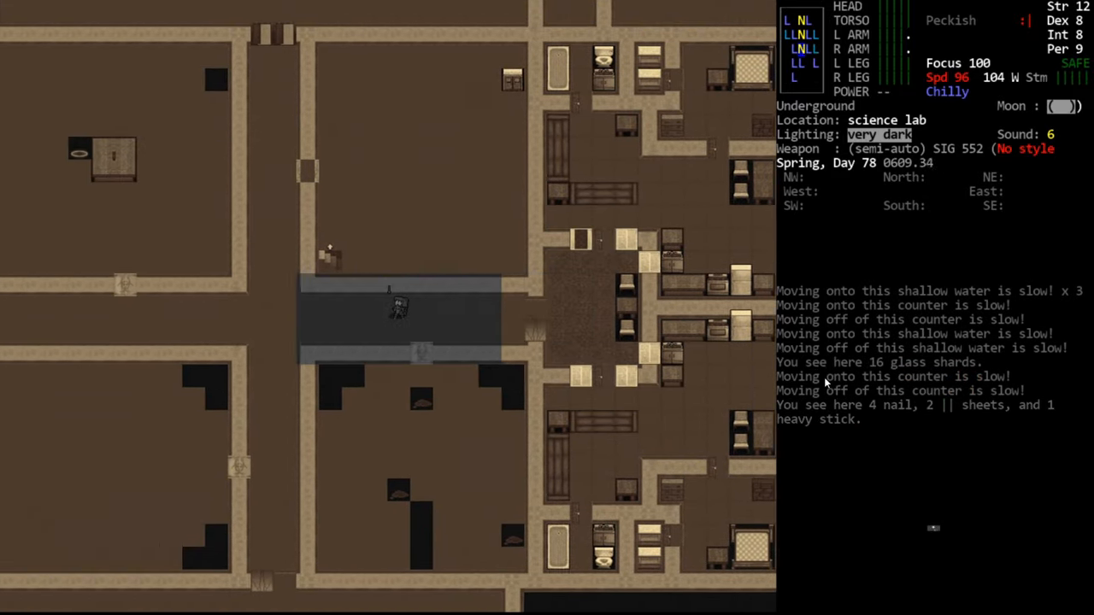
key("up")
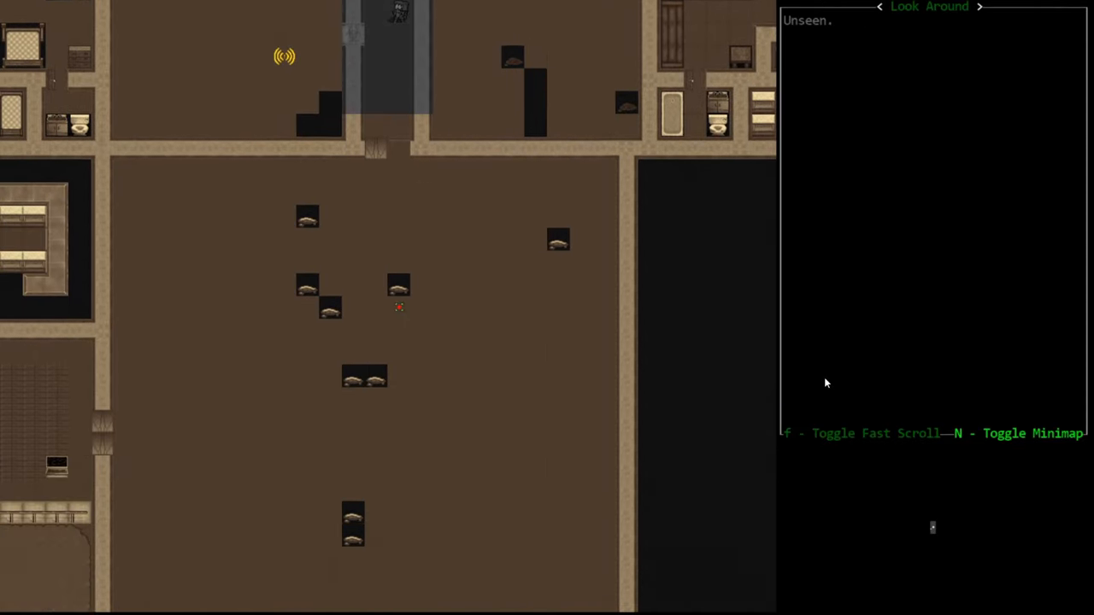
- Scroll the look-around view over the unseen corridor area
scroll("up", 3)
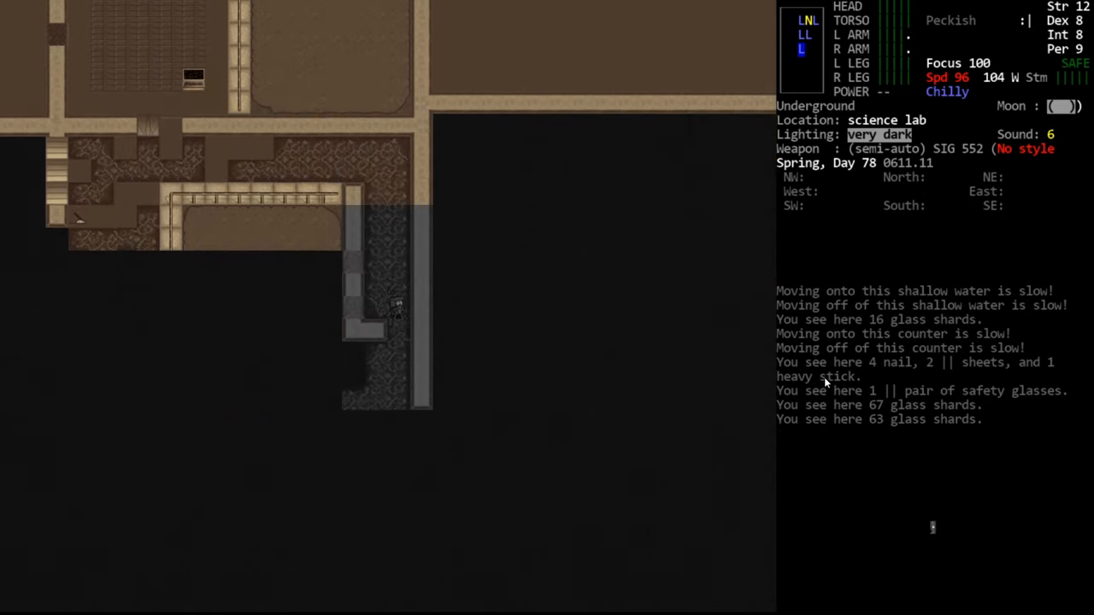
- Turn on the flashlight and answer the shimmering portal prompt
key("f")
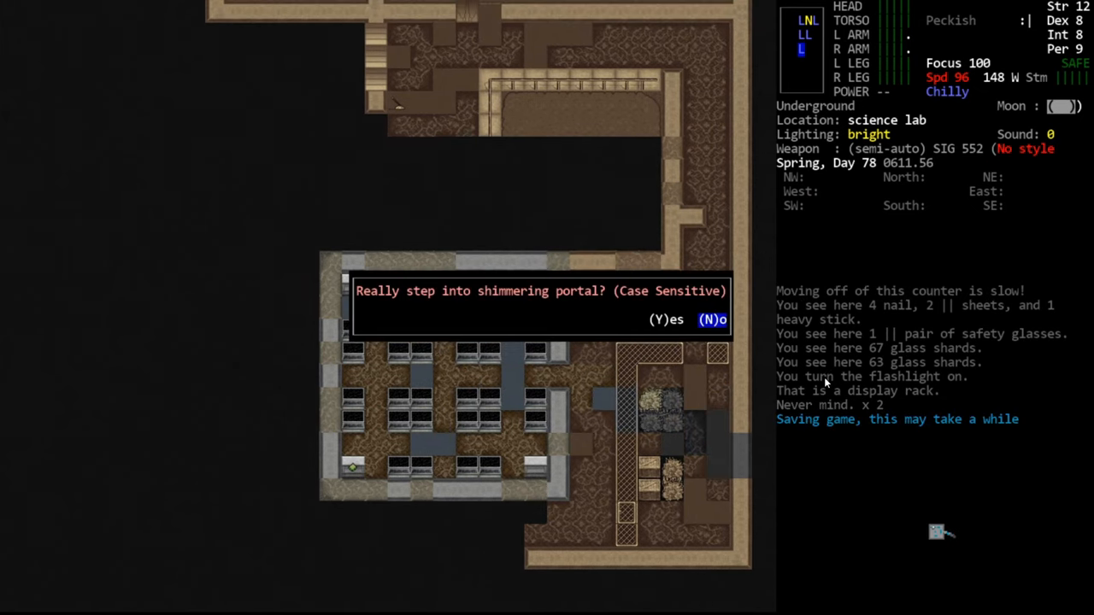
key("Y")
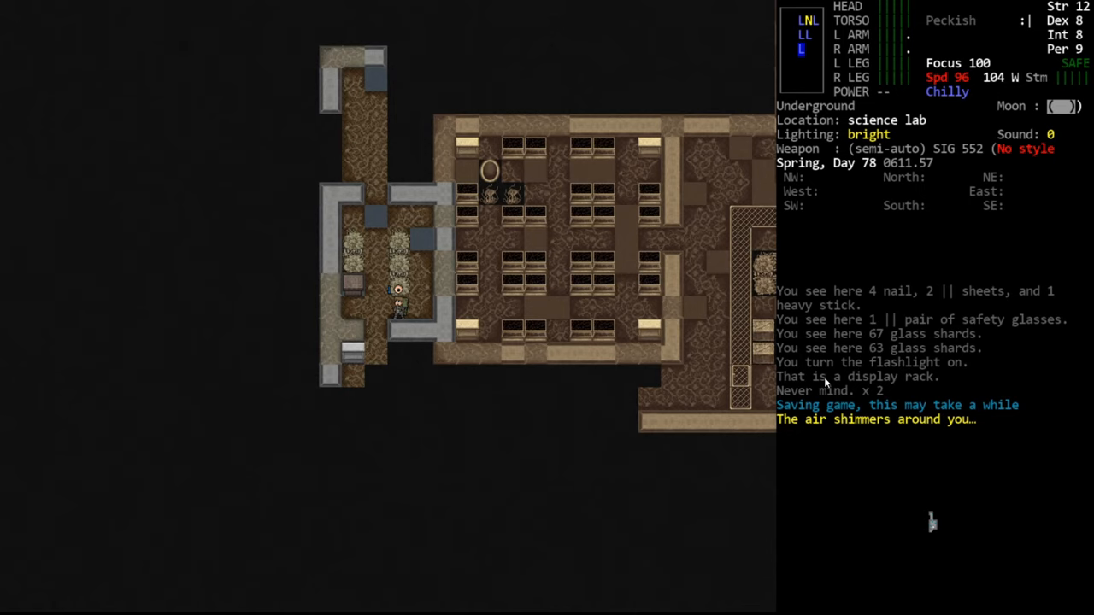
- Switch the flashlight off and view stats, skills and traits with @
key("@")
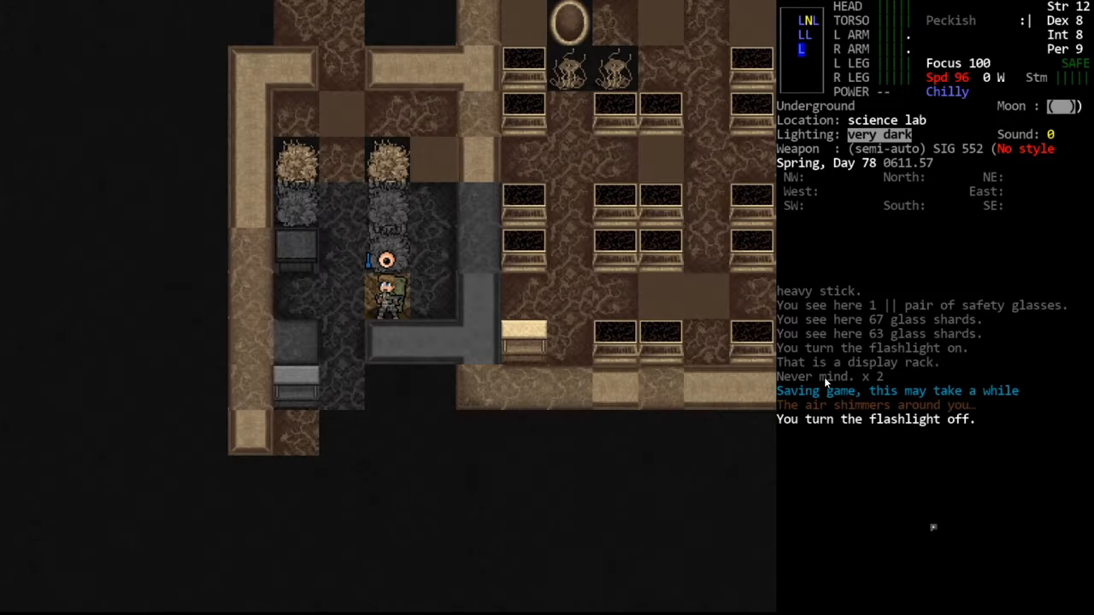
key("@")
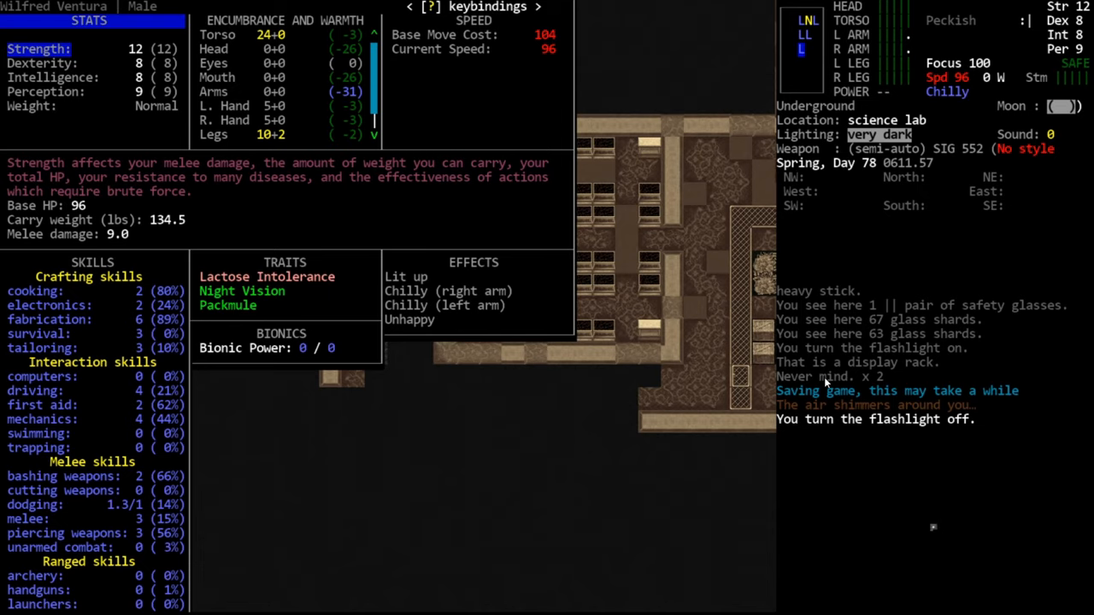
- Close the character sheet to resume walking north through the lab
key("Escape")
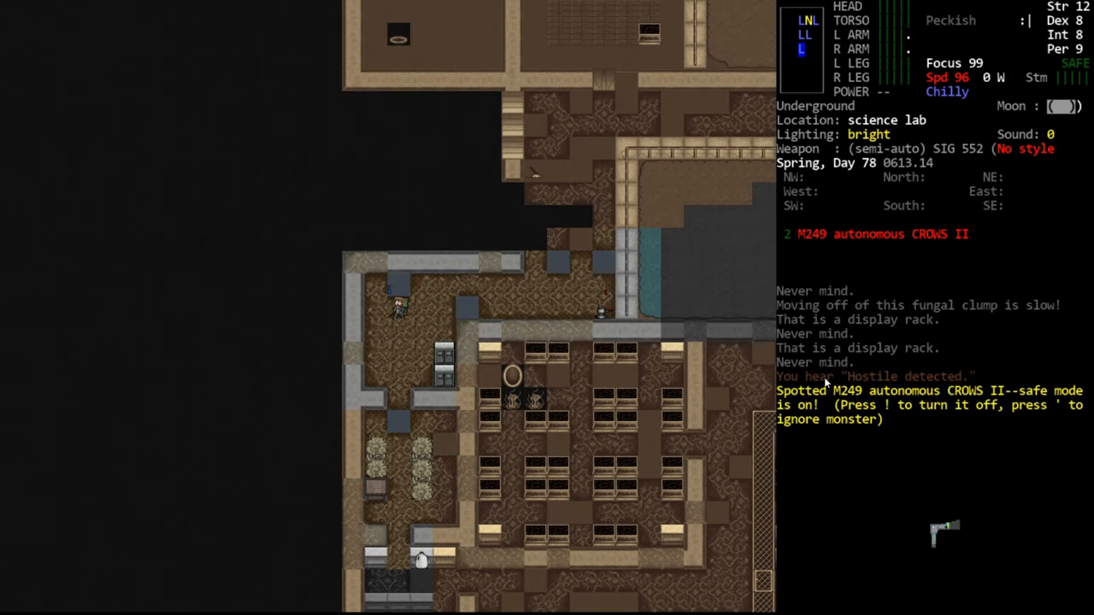
- Disable safe mode with ! and switch the flashlight back on
key("!")
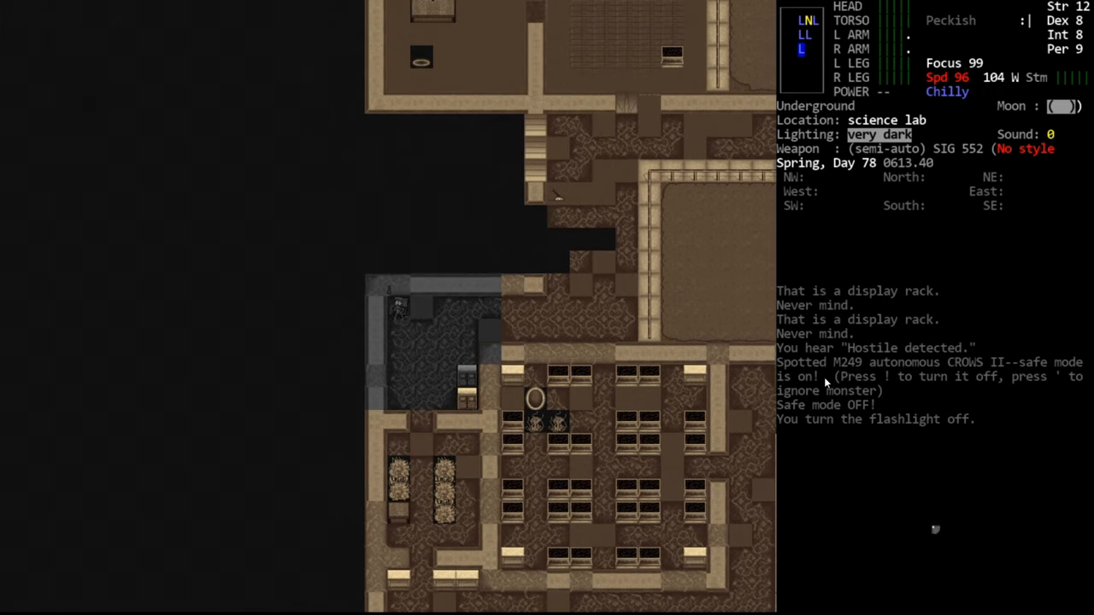
key("x")
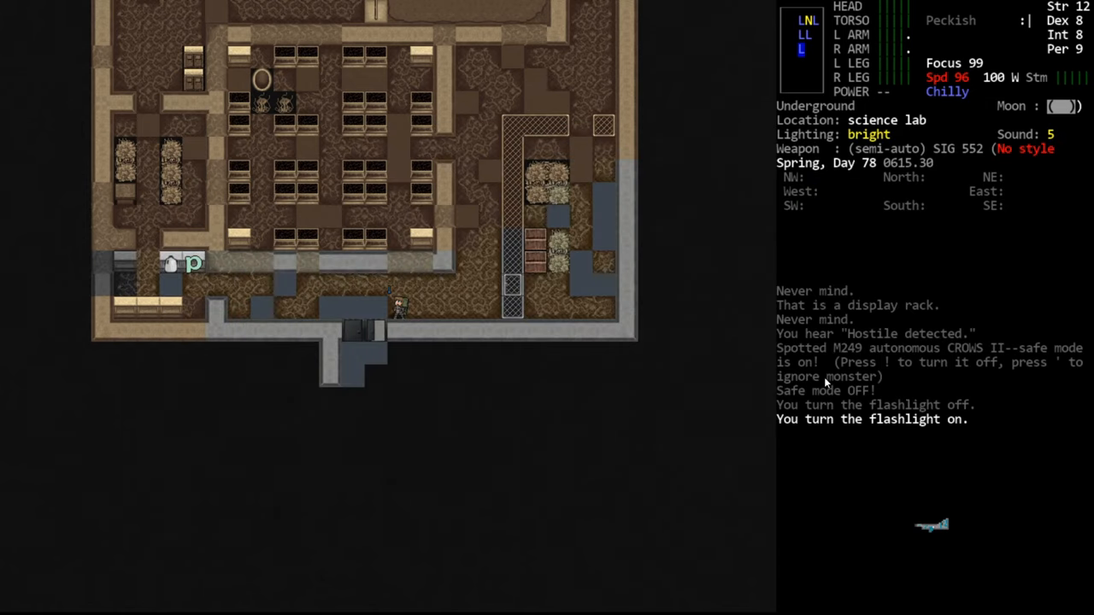
- Walk south through the science lab rooms
key("down")
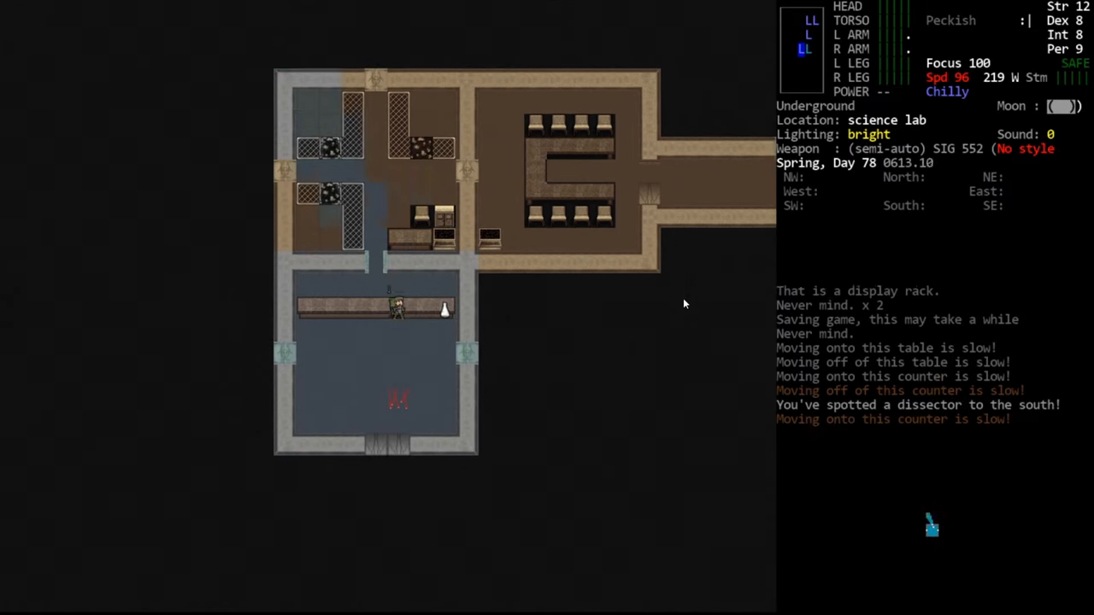
- Step south off the counter toward the dissector in the blue-floored room
key("down")
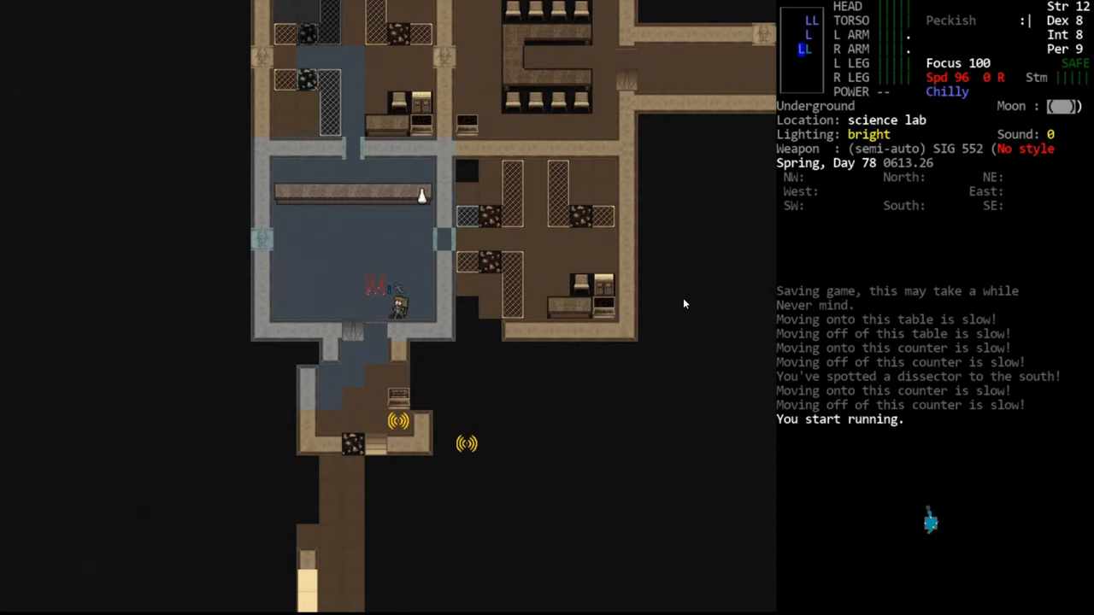
- Fire two SIG 552 shots at the NR-031 Dispatch, destroying it
key("f")
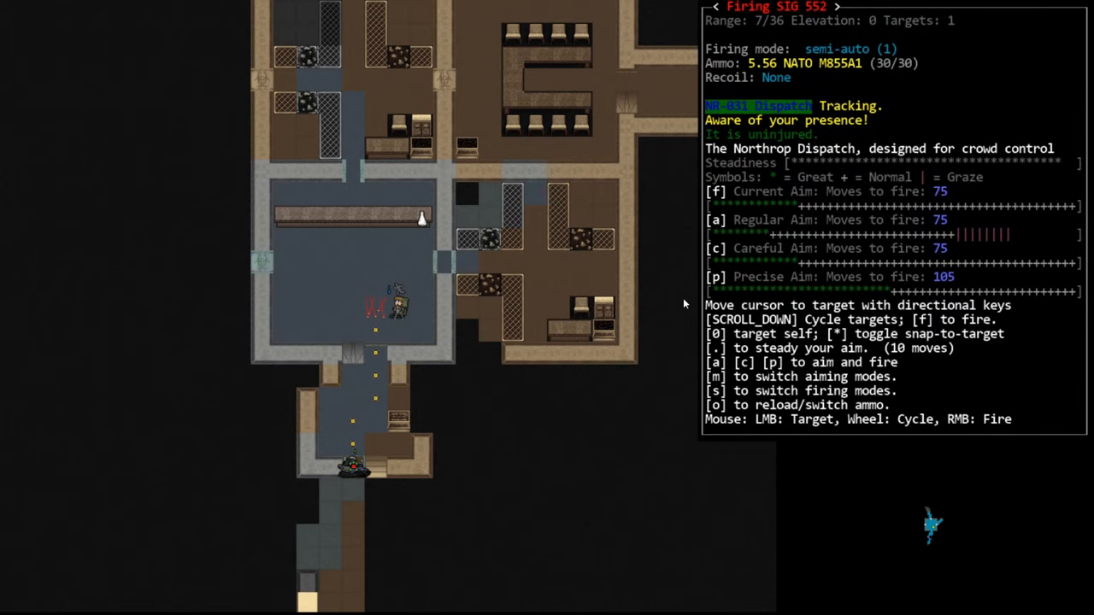
key("f")
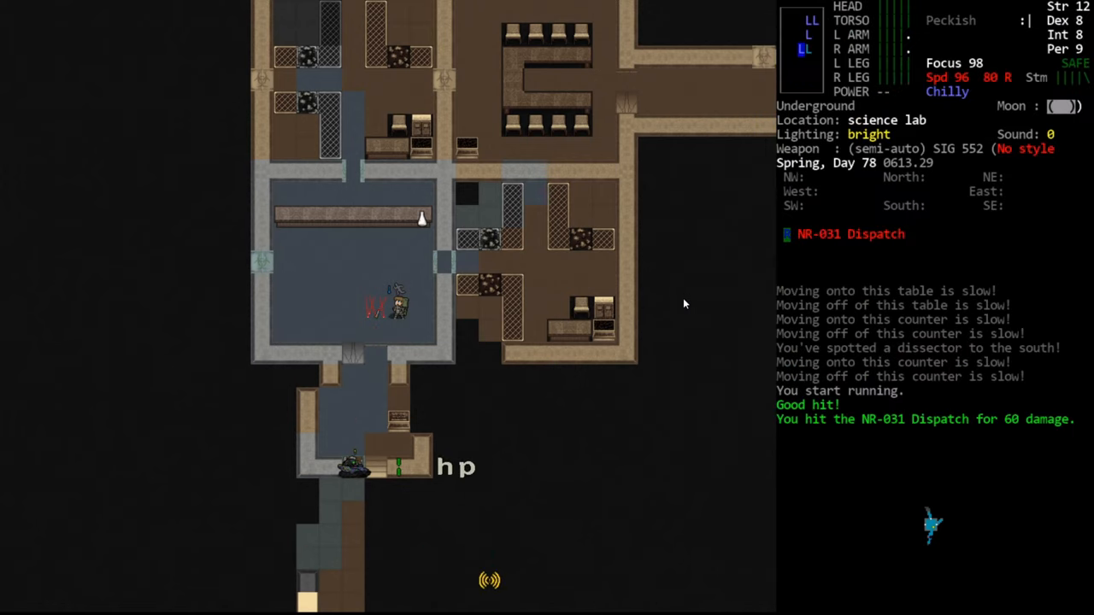
key("f")
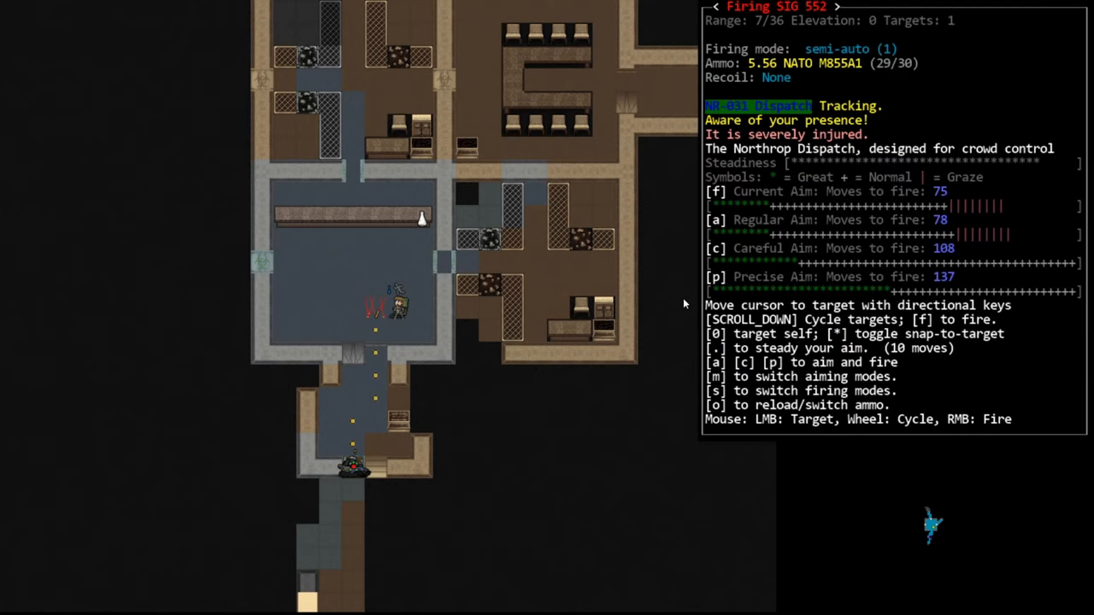
key("f")
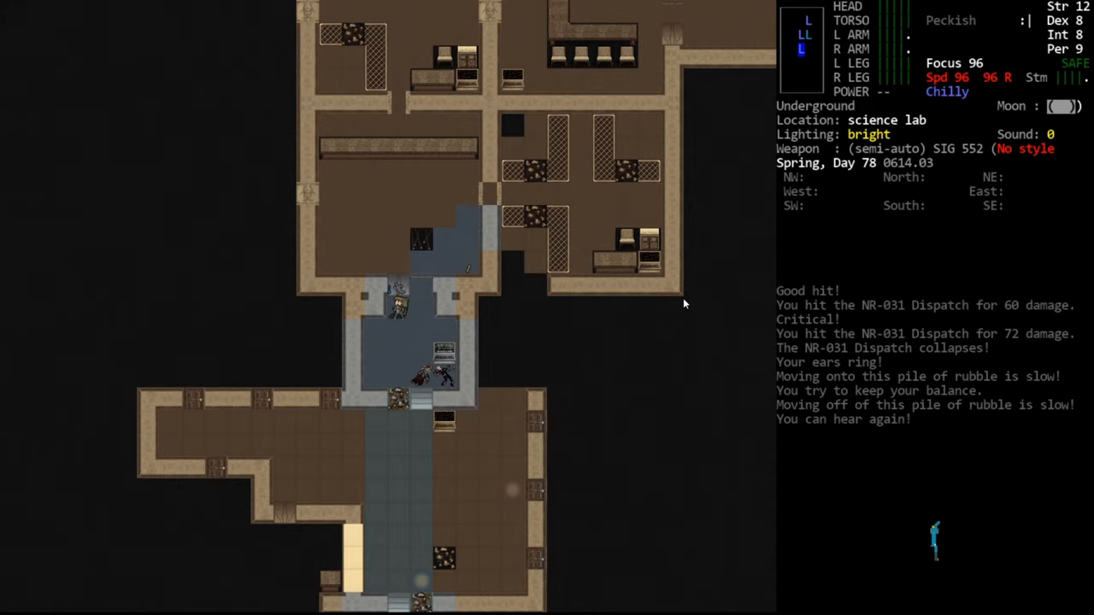
- Walk south past the rubble toward the second Dispatch in the lower room
key("down")
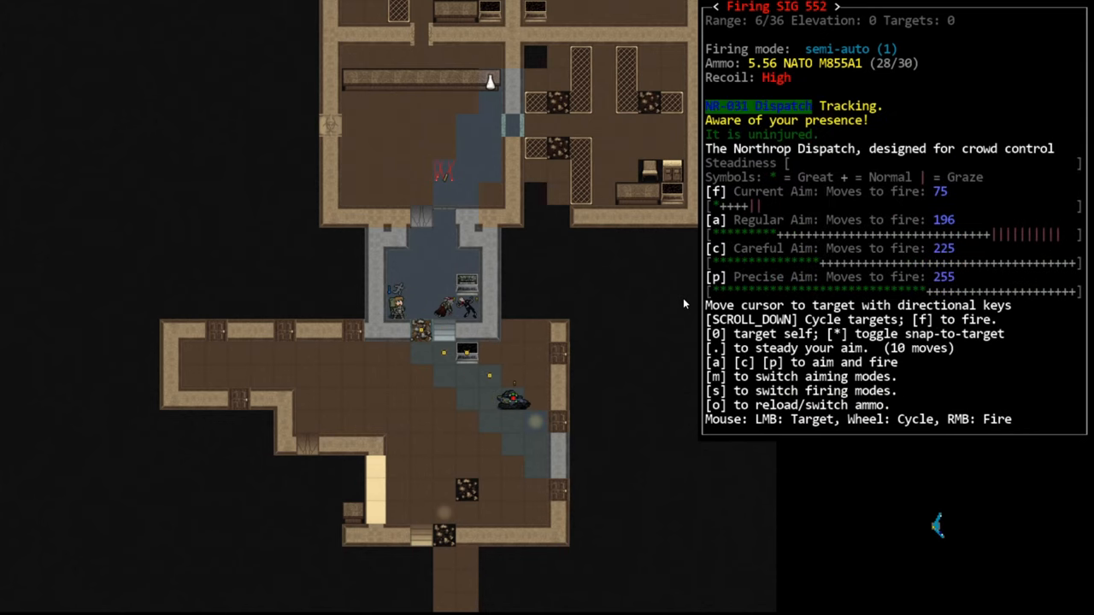
- Switch safe mode off, then re-aim the SIG 552 at the uninjured Dispatch from closer
key("f")
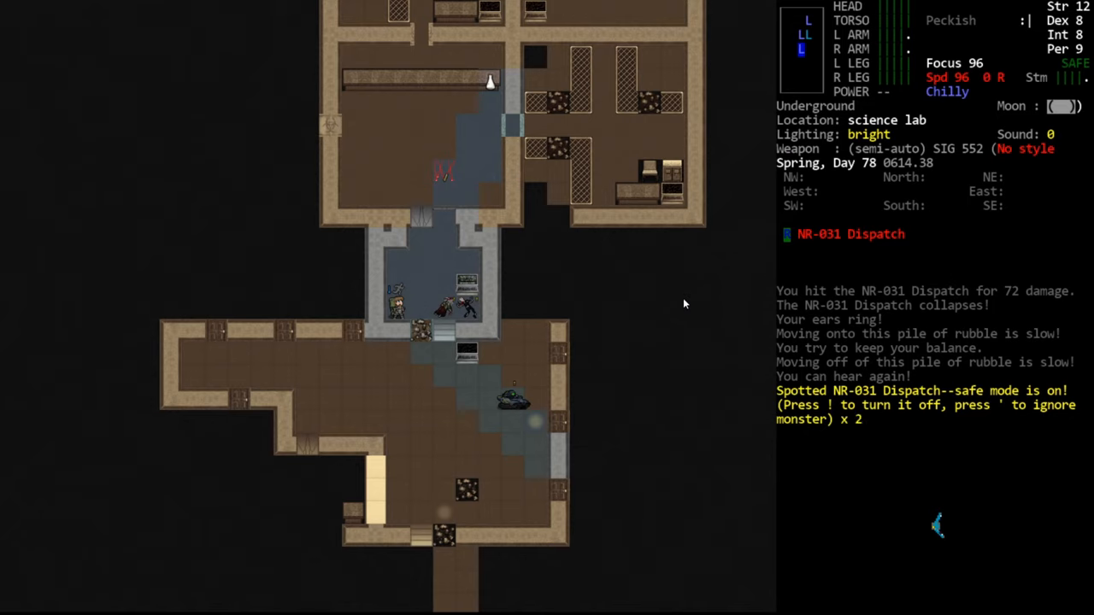
key("!")
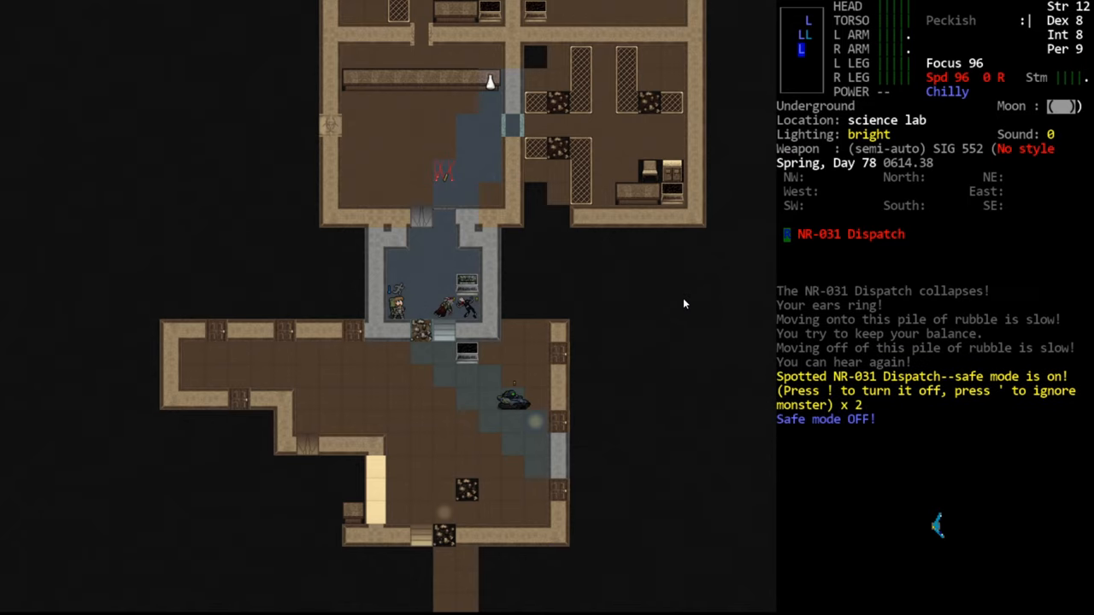
key("f")
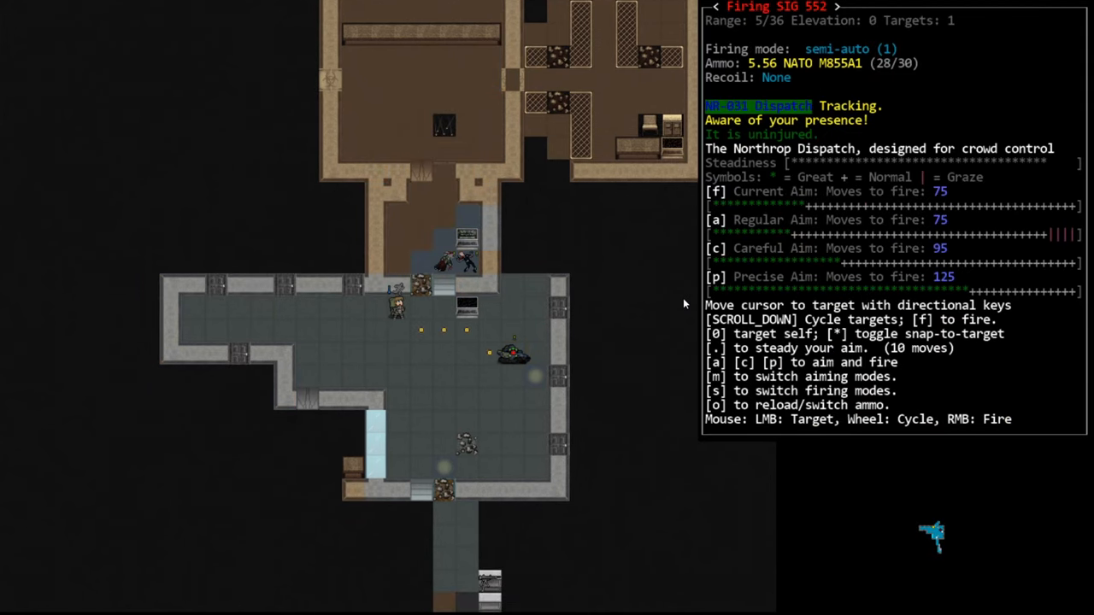
- Fire the SIG 552 repeatedly at the NR-031 Dispatch until it collapses
key("f")
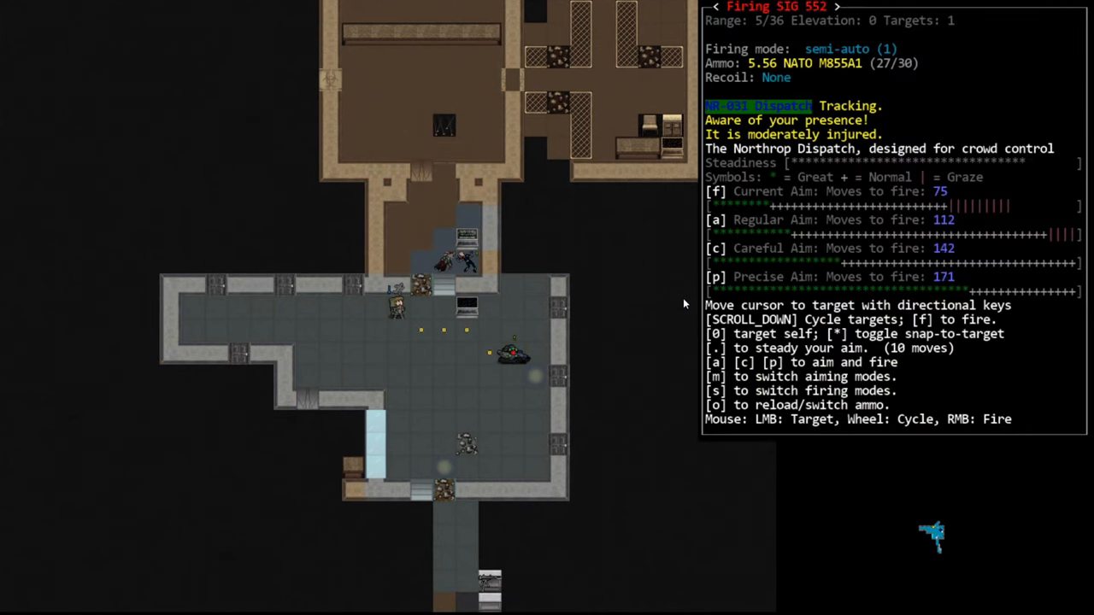
key("f")
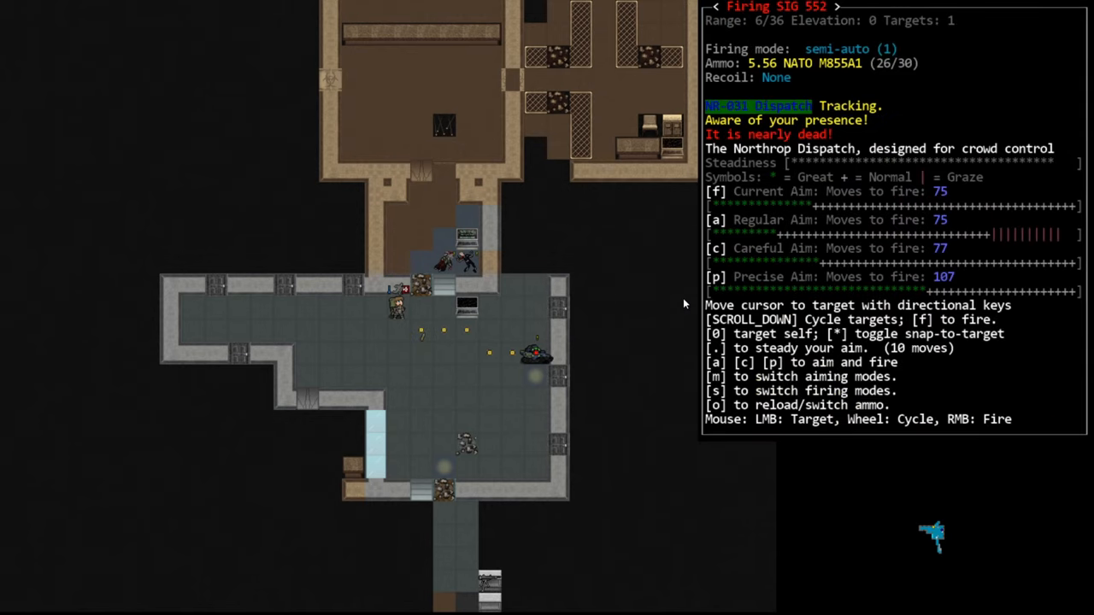
key("f")
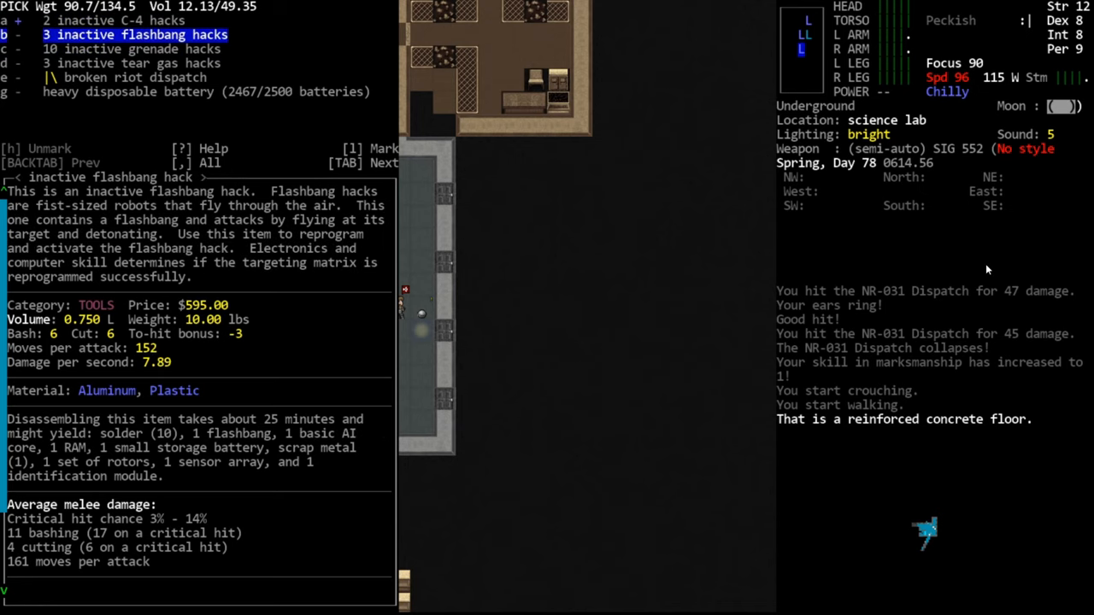
- Pick up the inactive grenade, flashbang and C-4 hacks, leaving the dispatch and battery
key("down")
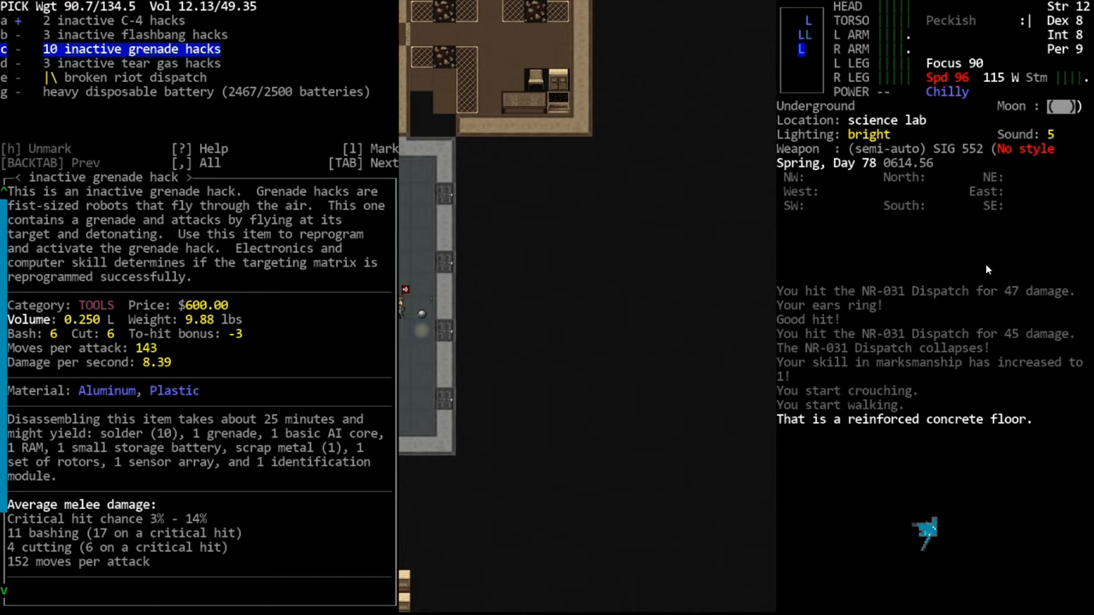
key("down")
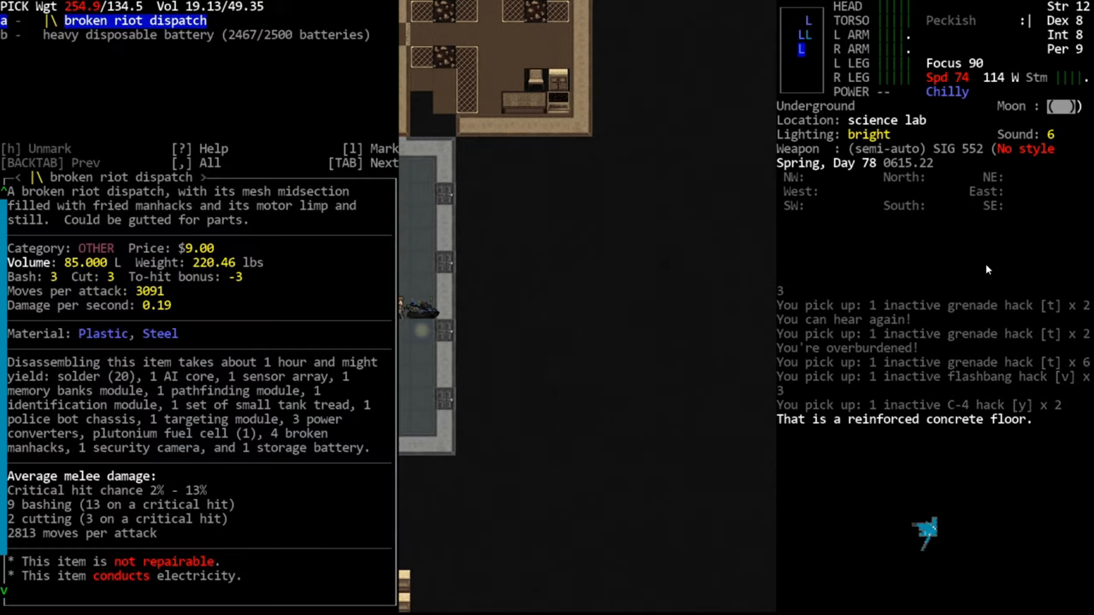
key("Escape")
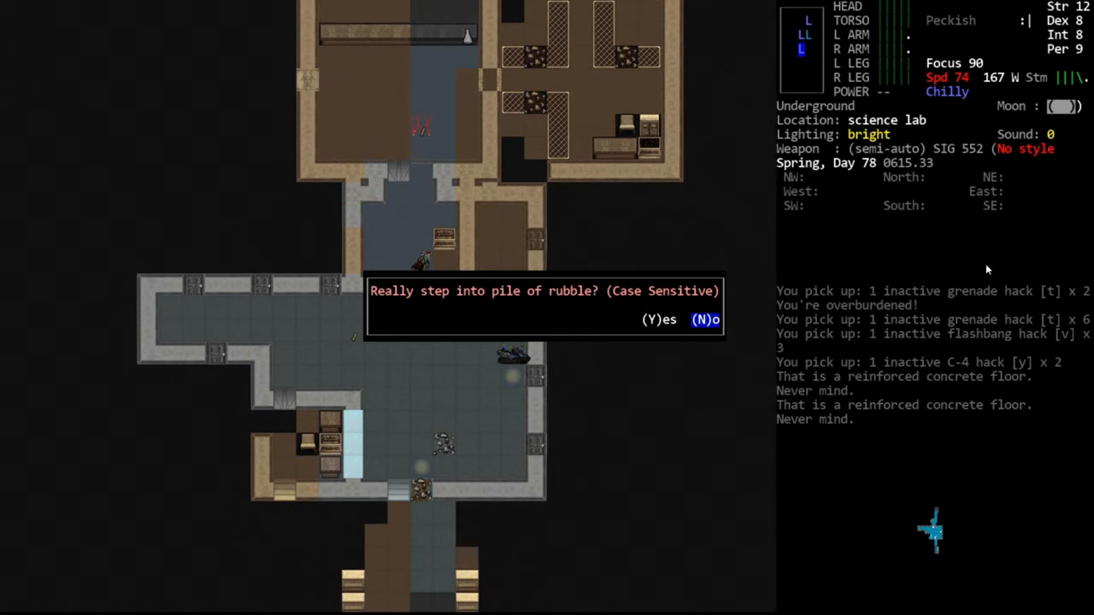
- Confirm stepping onto the rubble and keep walking north into the lab
key("y")
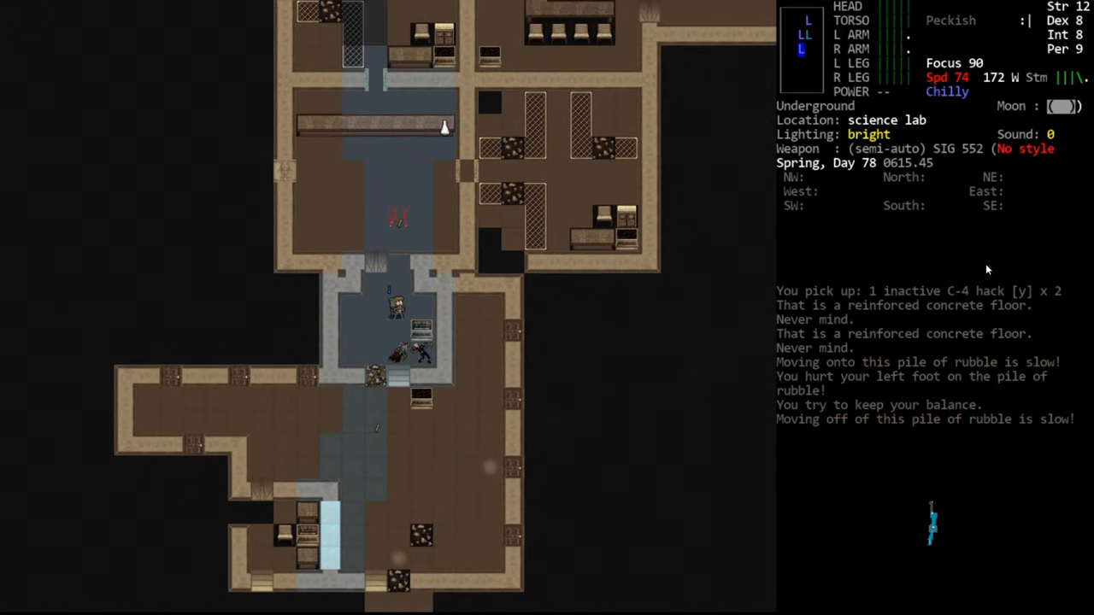
key("down")
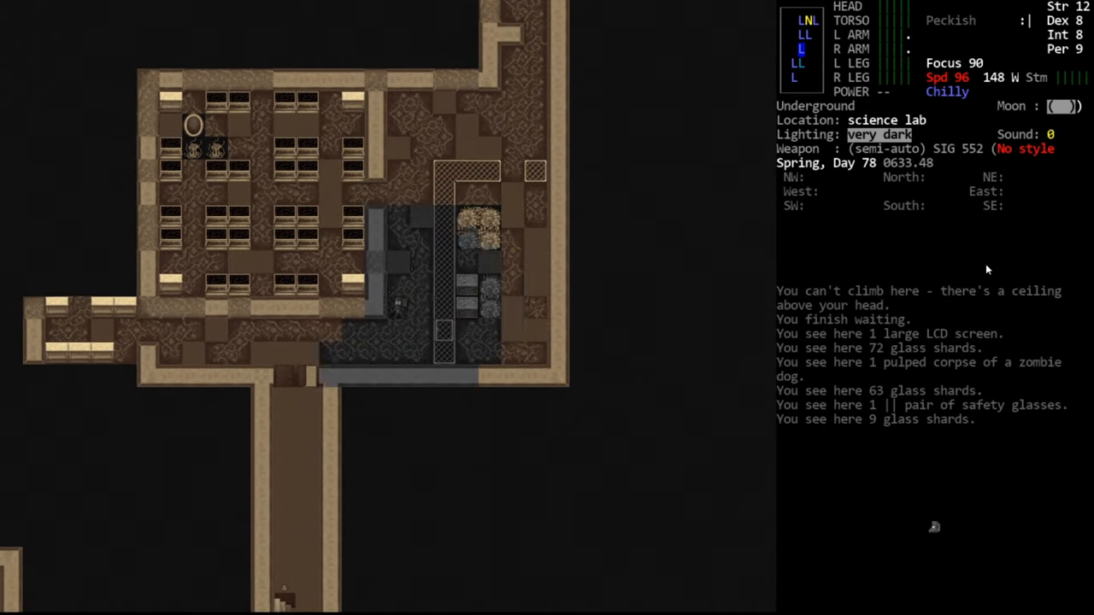
- Walk through the very dark lab room past glass shards and the pulped zombie dog
key("down")
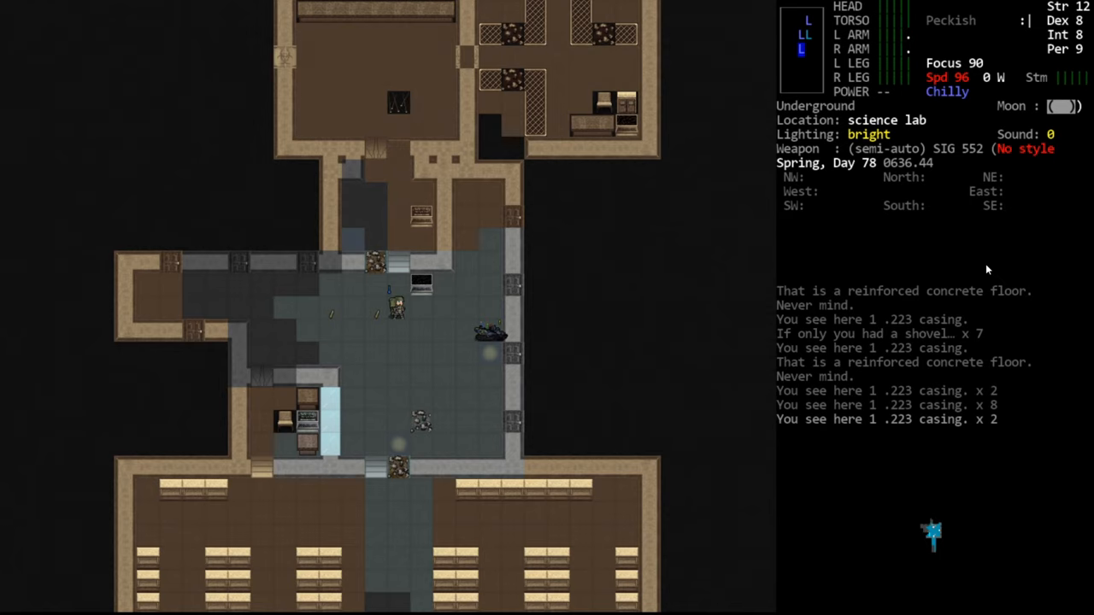
- Save the game and bring up the character sheet with @
key("Escape")
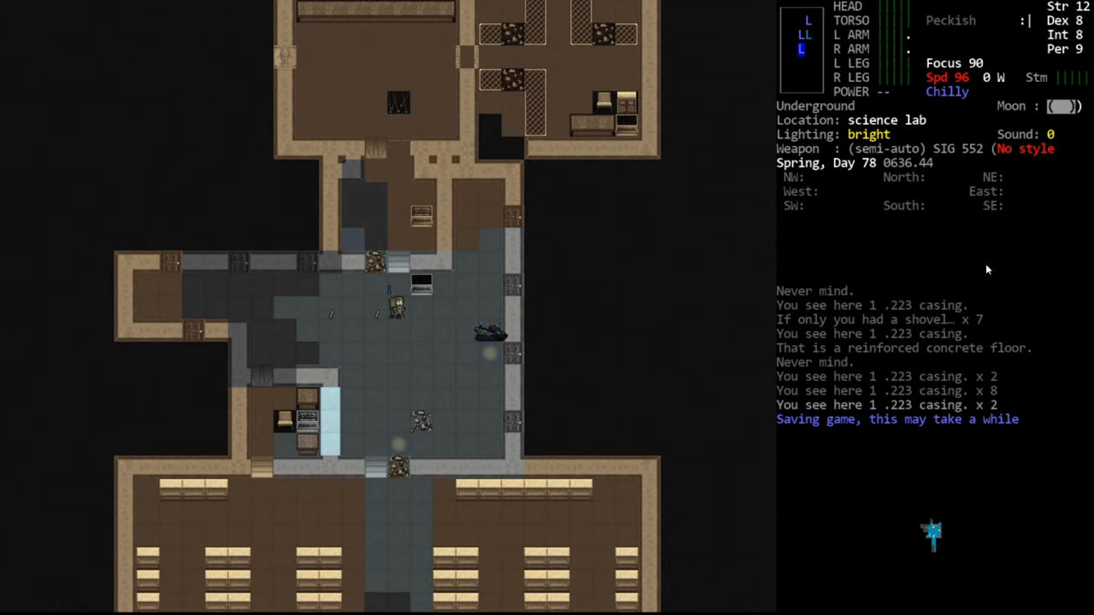
key("@")
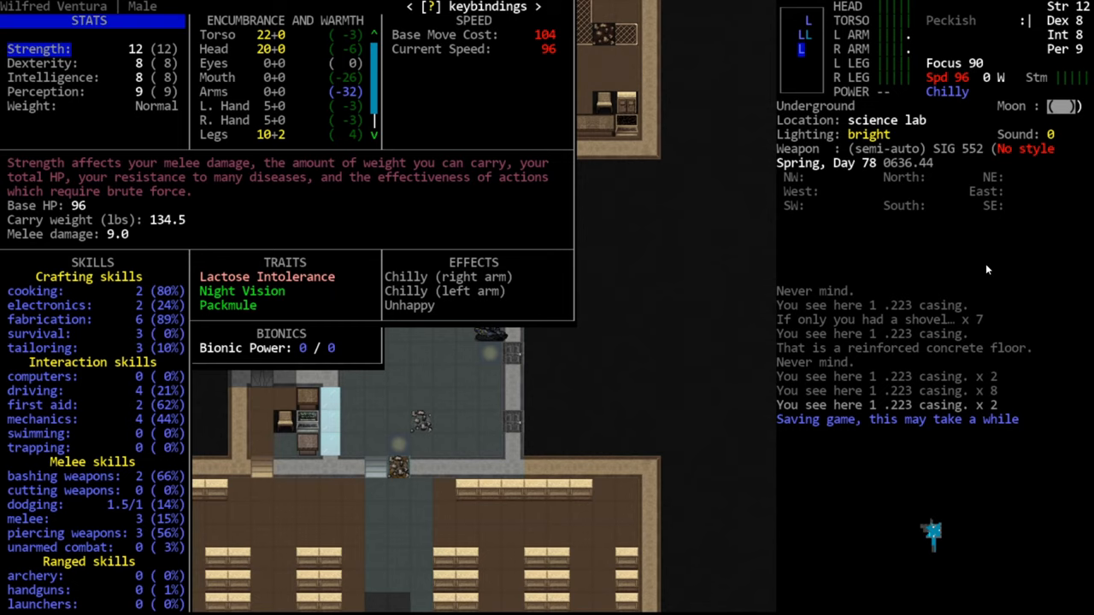
mouse_move(745, 263)
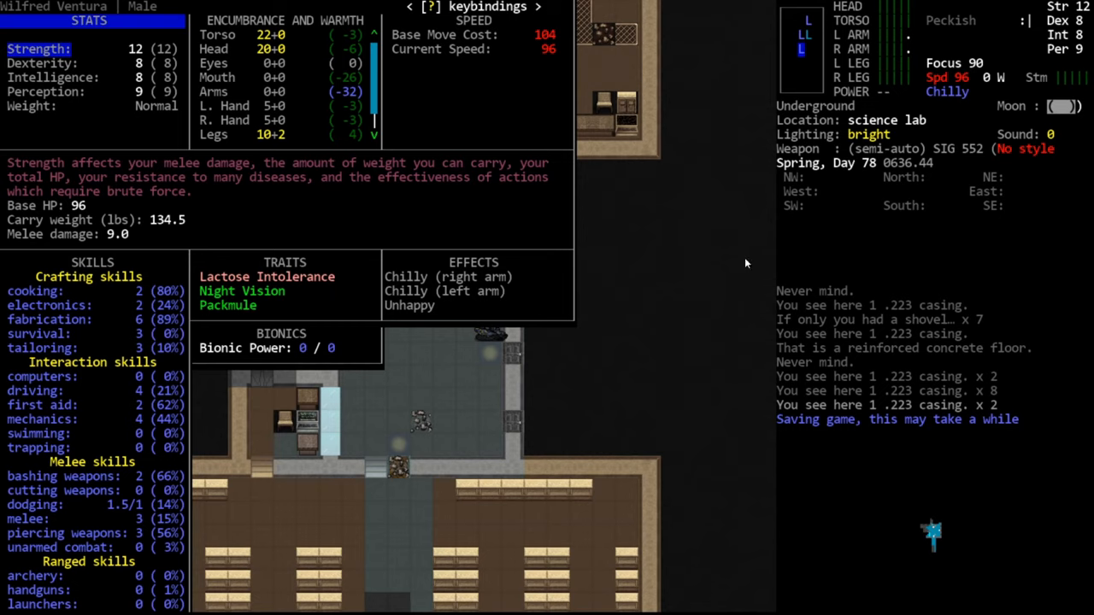
mouse_move(100, 529)
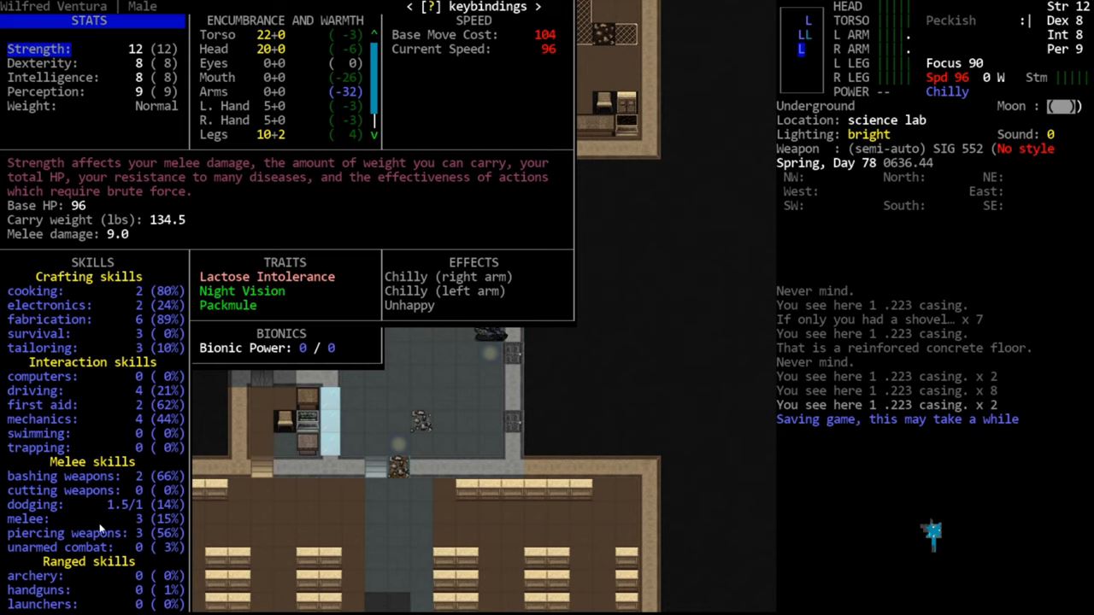
mouse_move(184, 520)
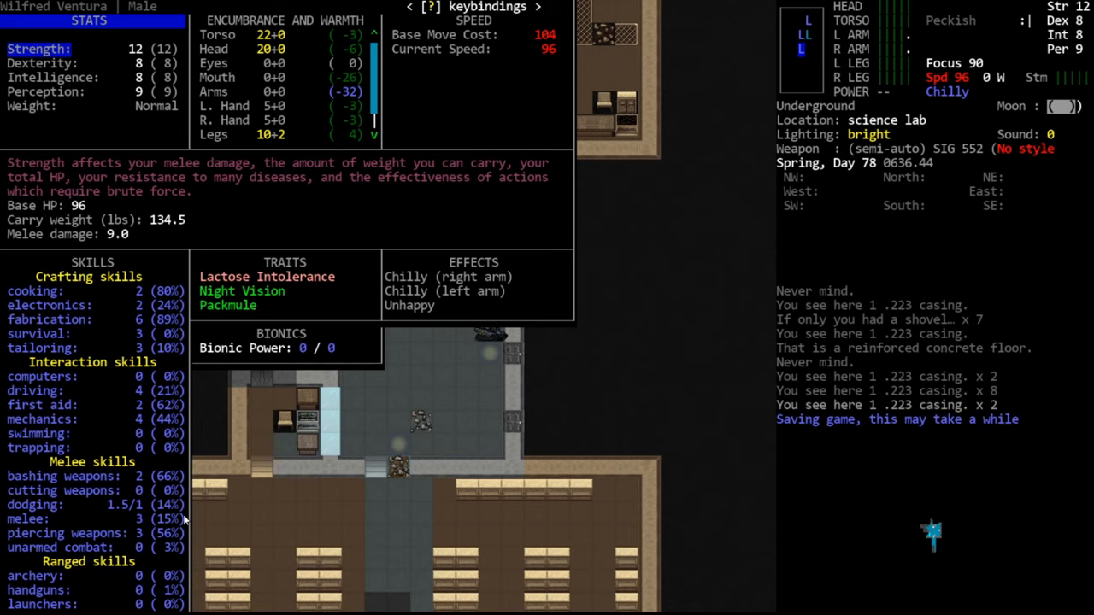
mouse_move(118, 475)
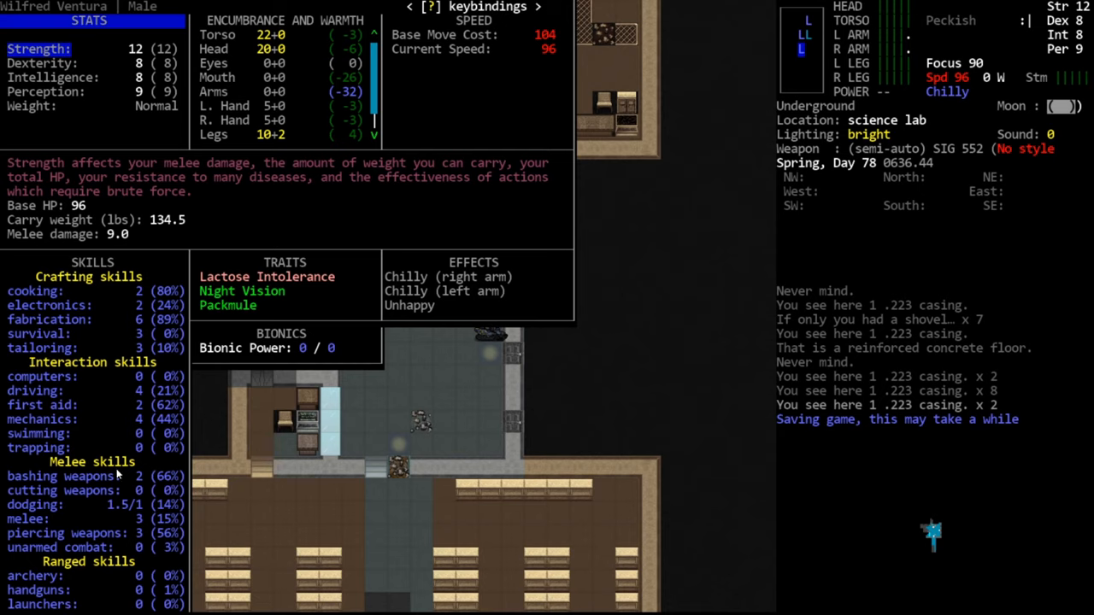
mouse_move(150, 576)
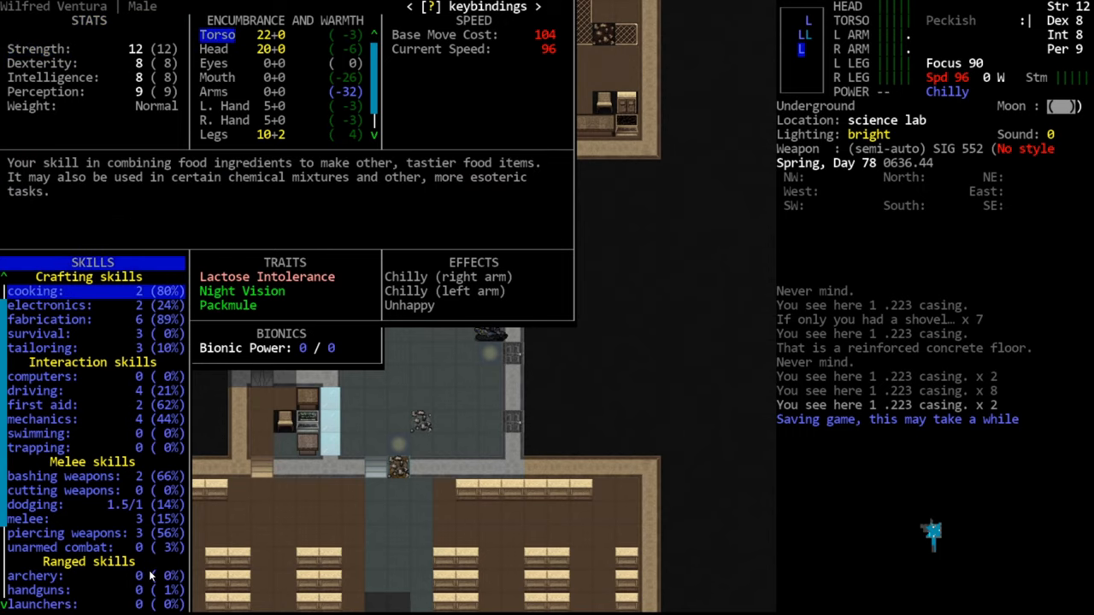
- Scroll down the skill list to the ranged skills, reaching the shotguns description
scroll("down", 3)
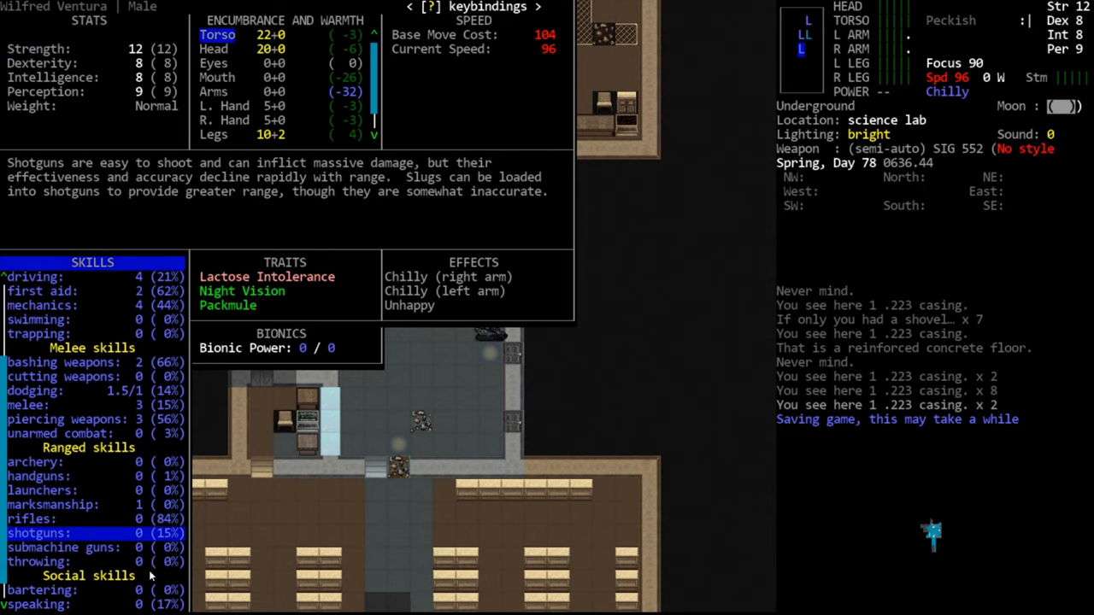